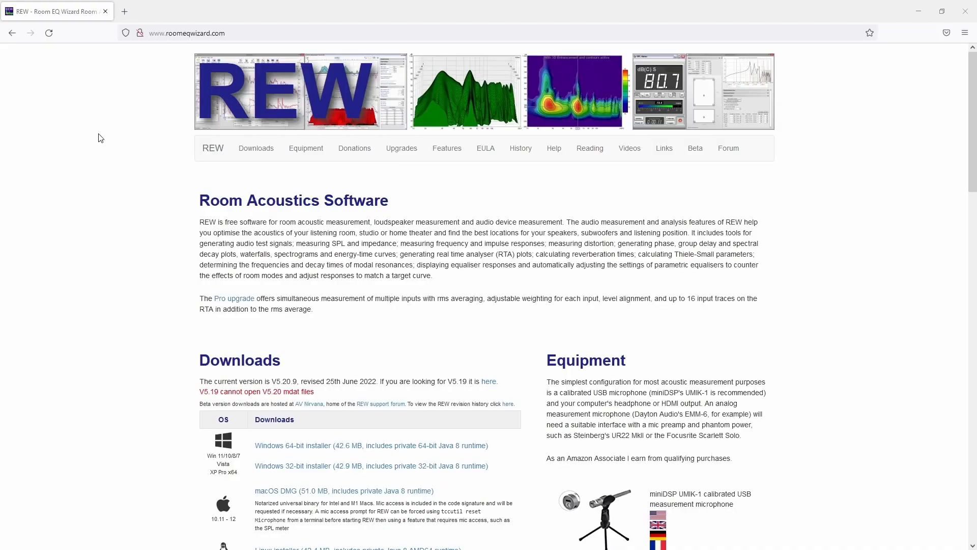
Scroll down the roomeqwizard.com downloads page to the installer list
scroll("down", 3)
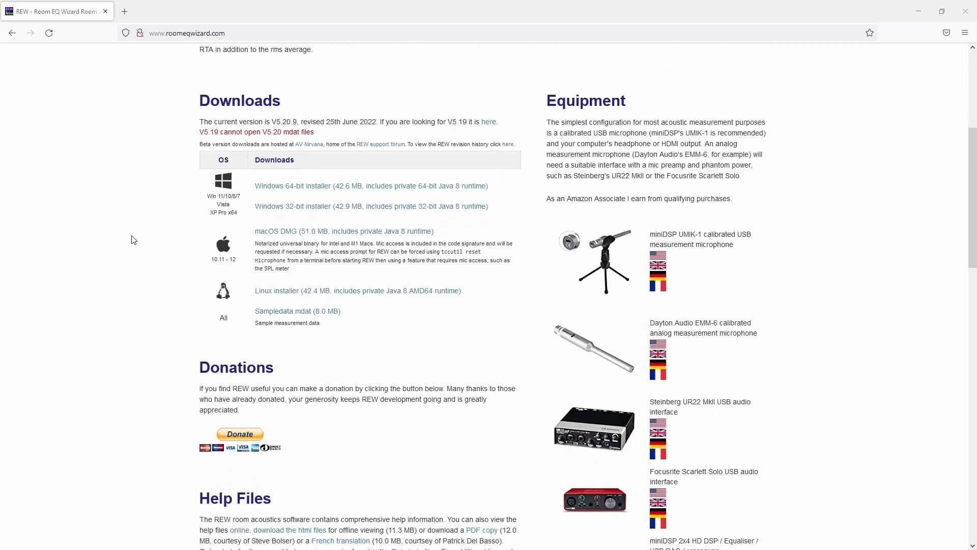
mouse_move(201, 305)
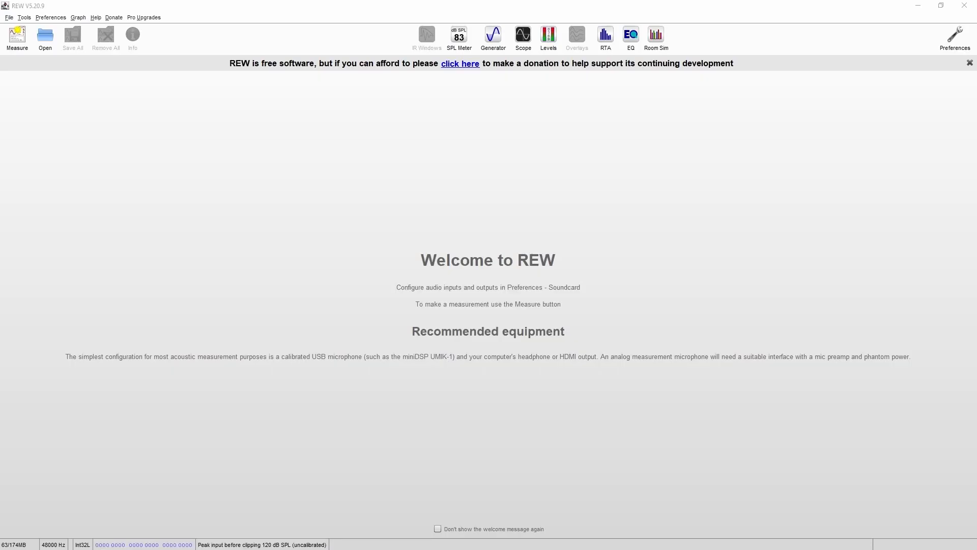
mouse_move(213, 192)
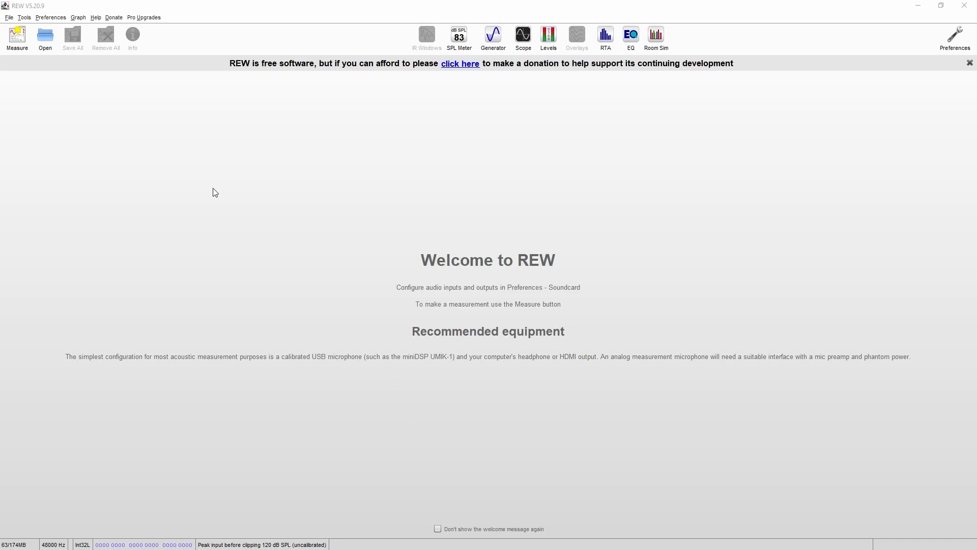
In Soundcard preferences, choose the ASIO driver and the ASIO Fireface USB device
left_click(50, 17)
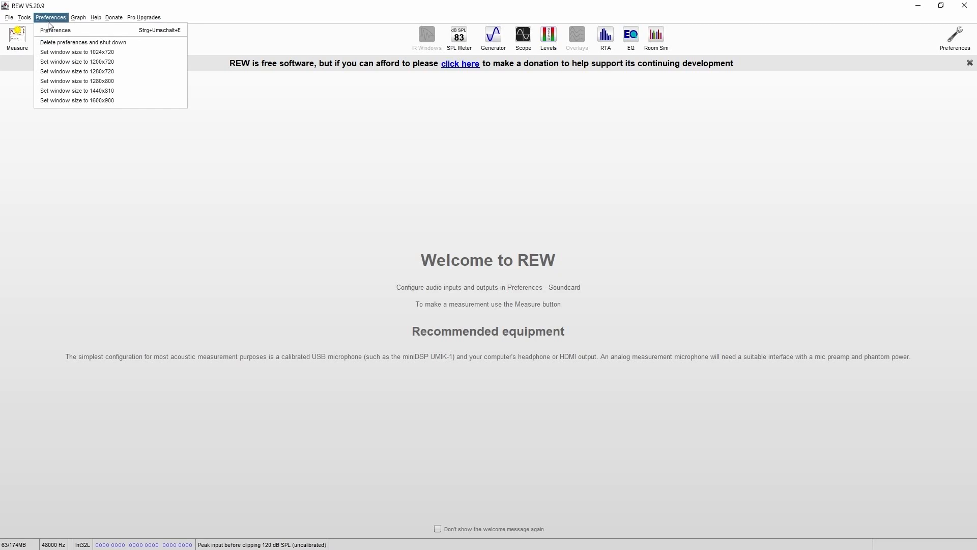
left_click(55, 30)
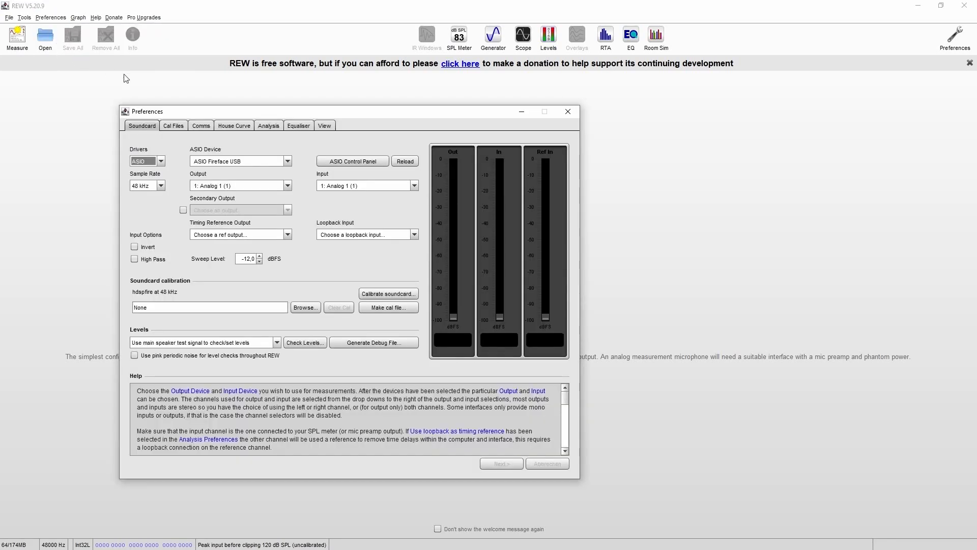
left_click(160, 161)
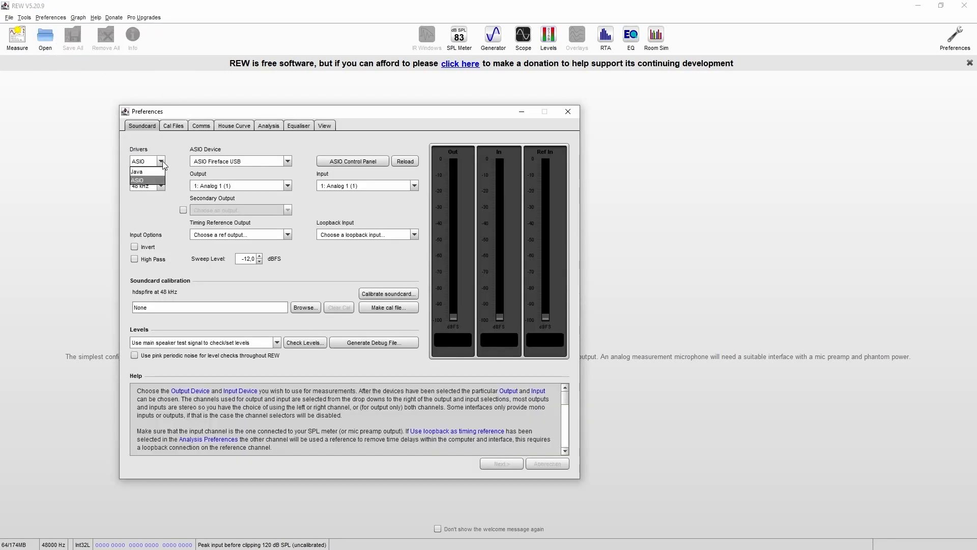
left_click(137, 171)
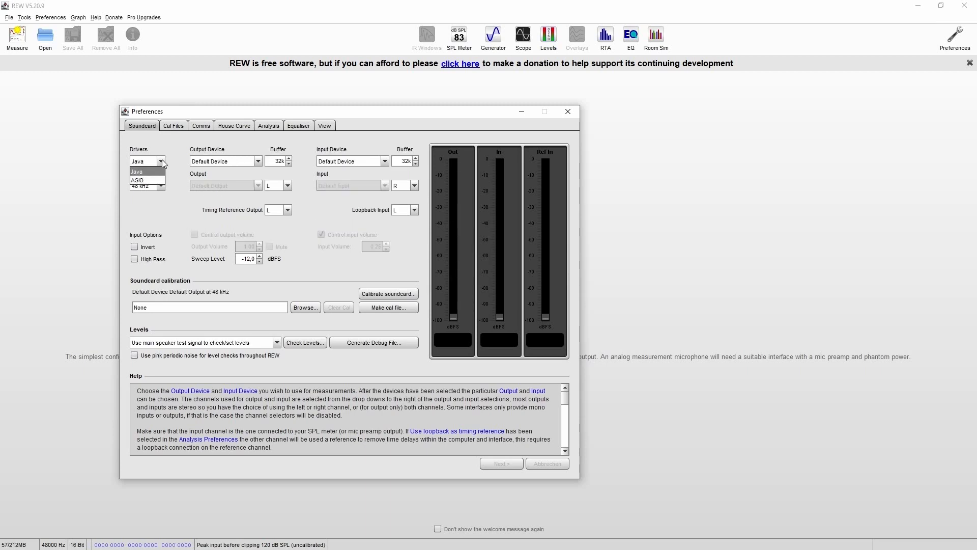
left_click(136, 180)
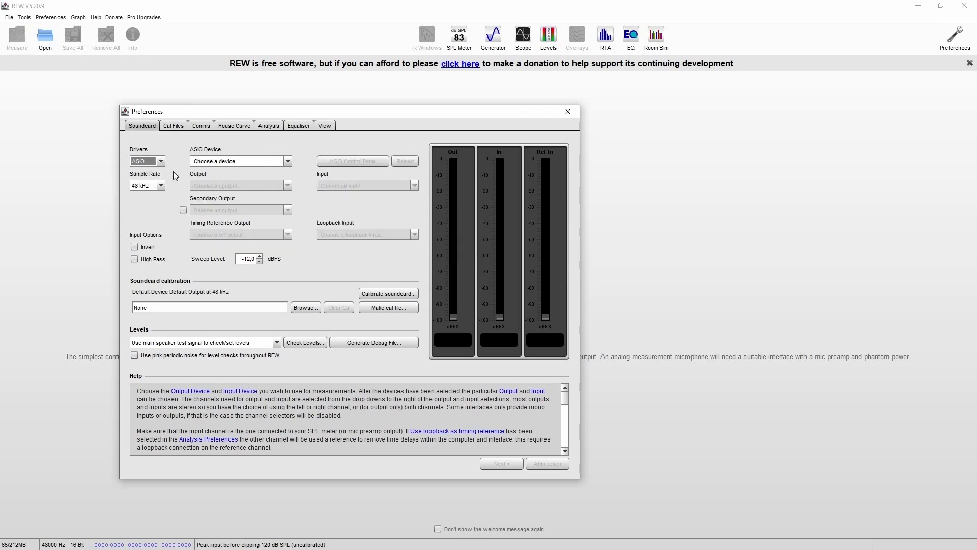
left_click(287, 161)
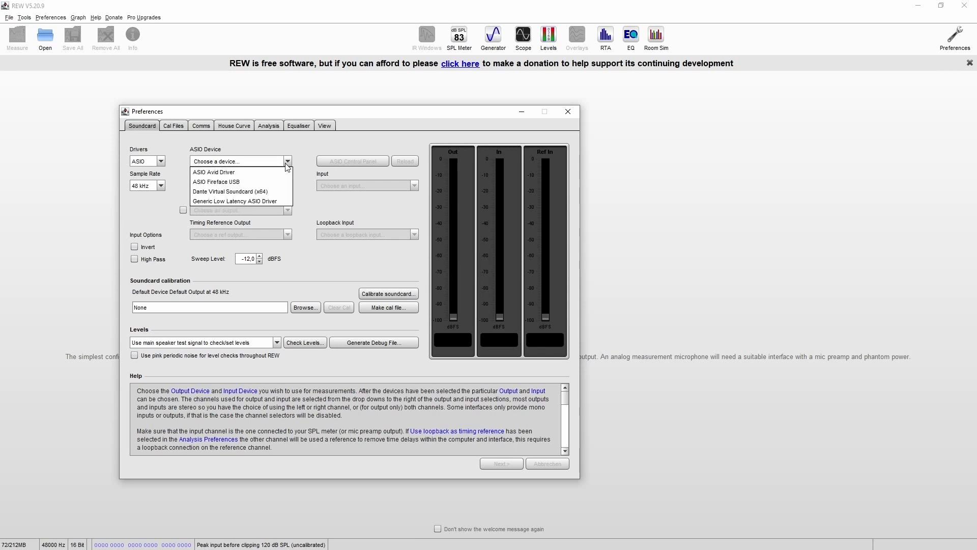
left_click(215, 181)
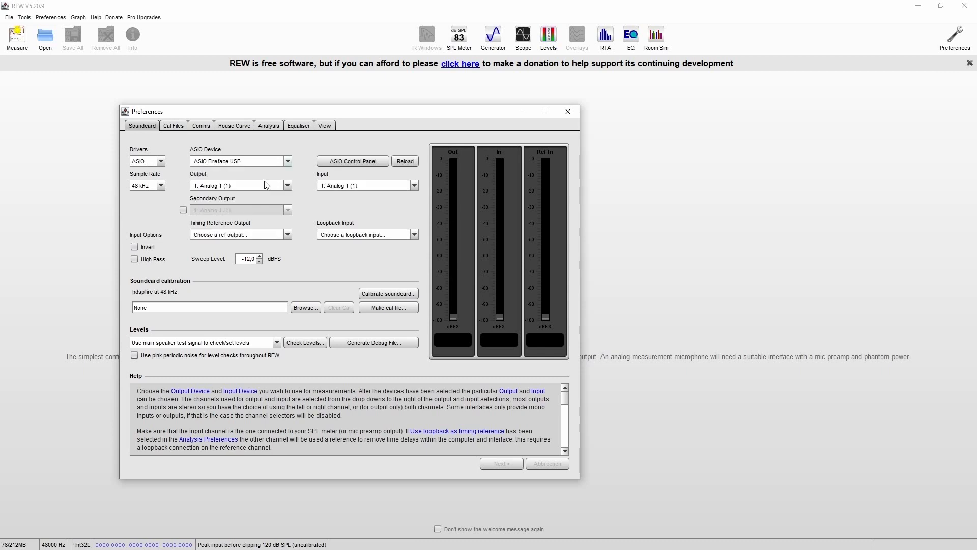
mouse_move(203, 179)
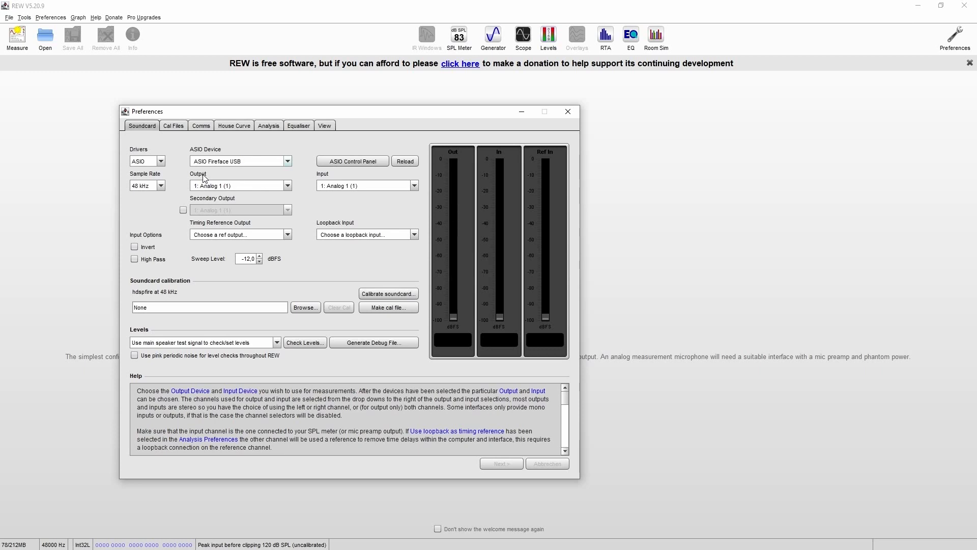
mouse_move(335, 176)
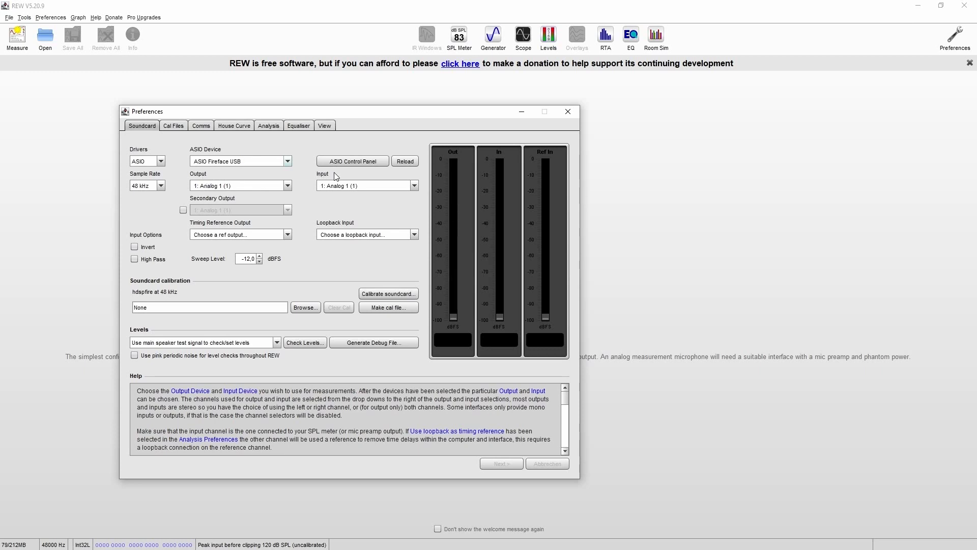
mouse_move(307, 191)
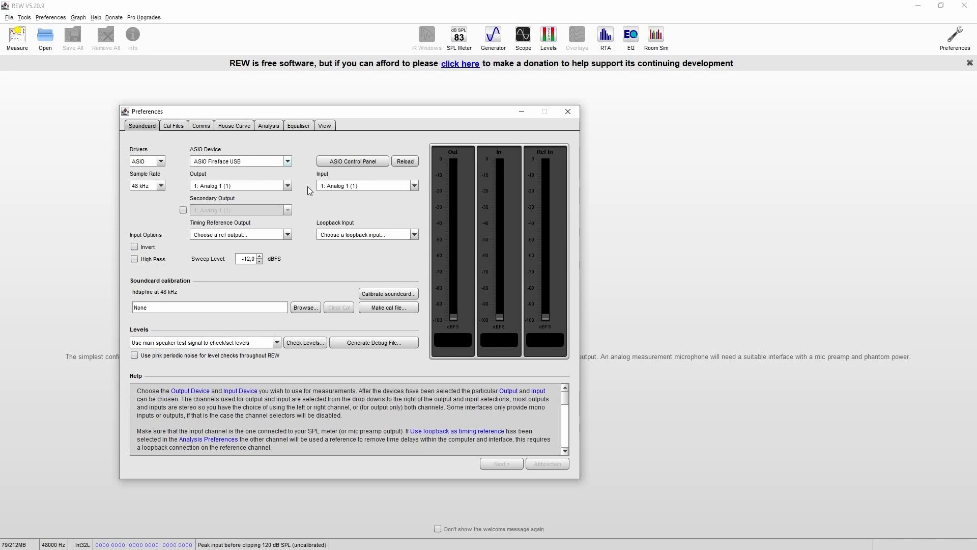
mouse_move(526, 154)
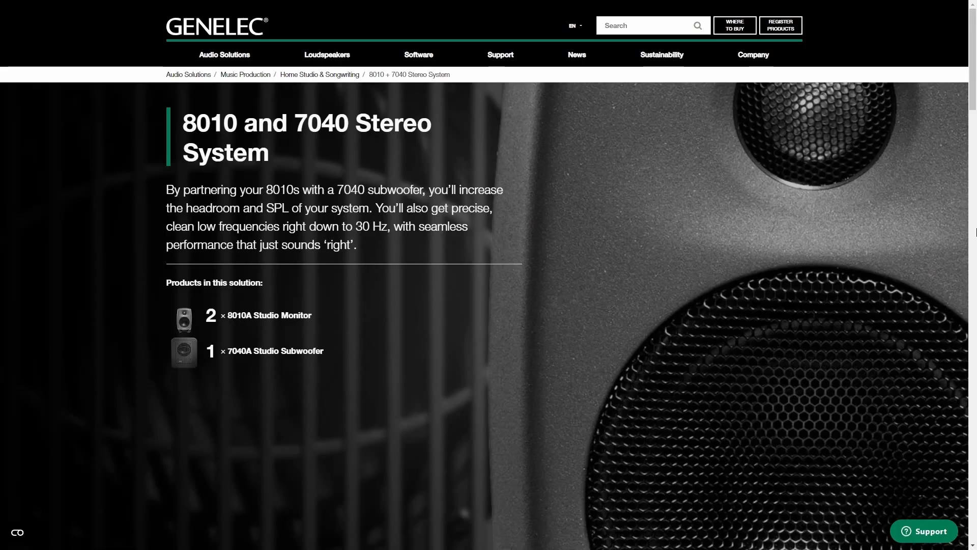
Scroll the Genelec 8010 and 7040 Stereo System page down to the specs
scroll("down", 3)
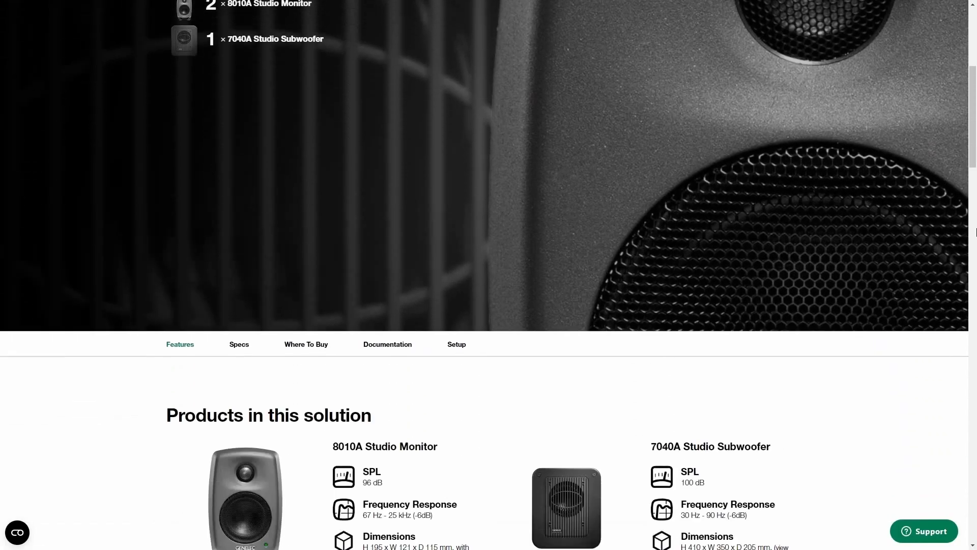
scroll("down", 3)
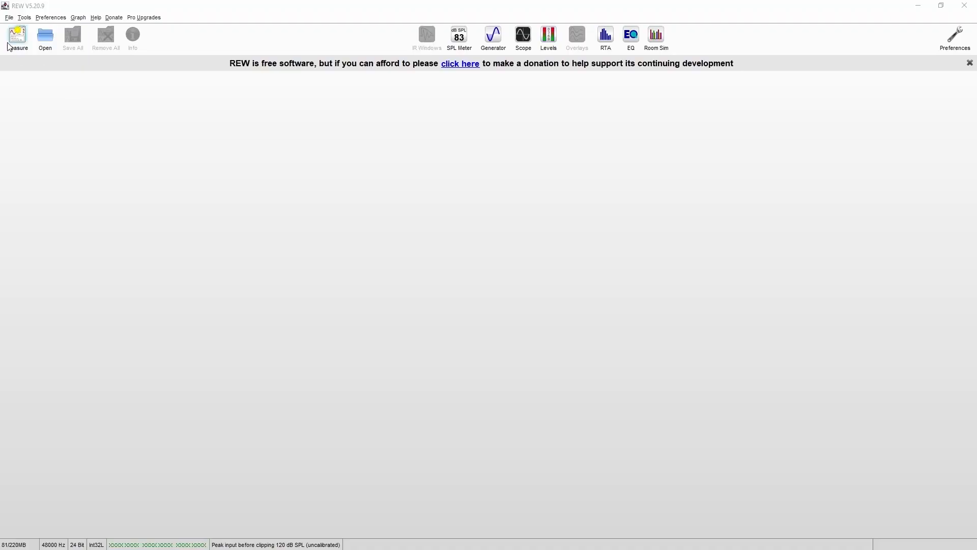
From the Measure dialog, check input levels and run the SPL sweep measurement
left_click(18, 38)
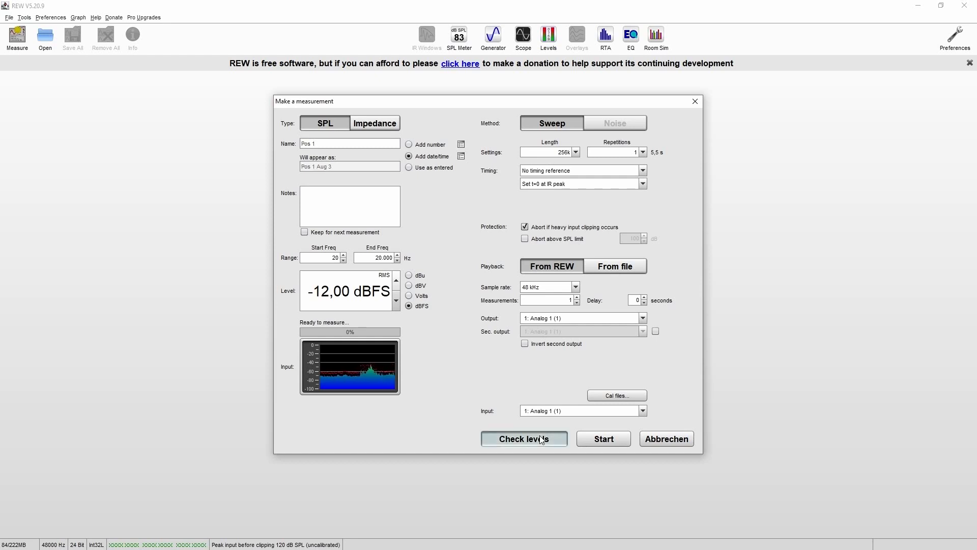
left_click(523, 438)
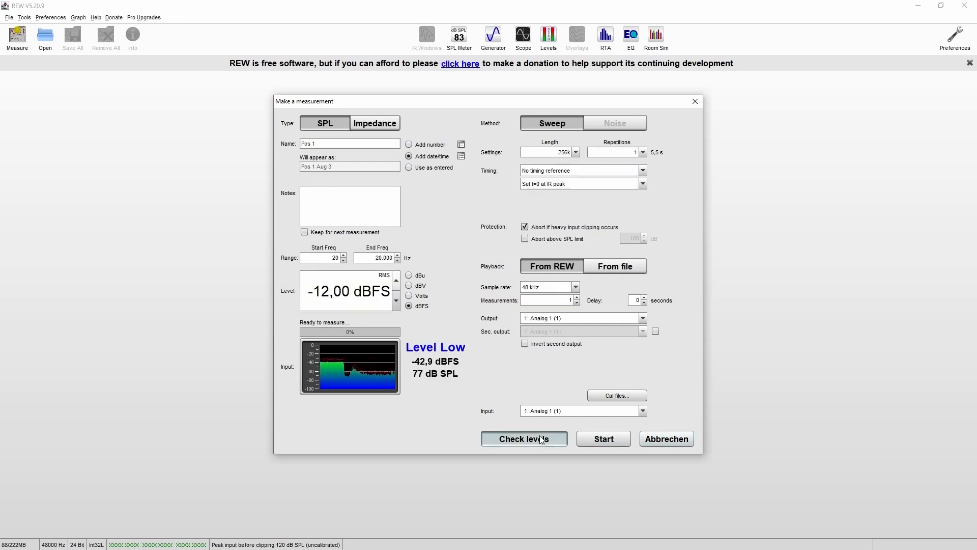
left_click(524, 438)
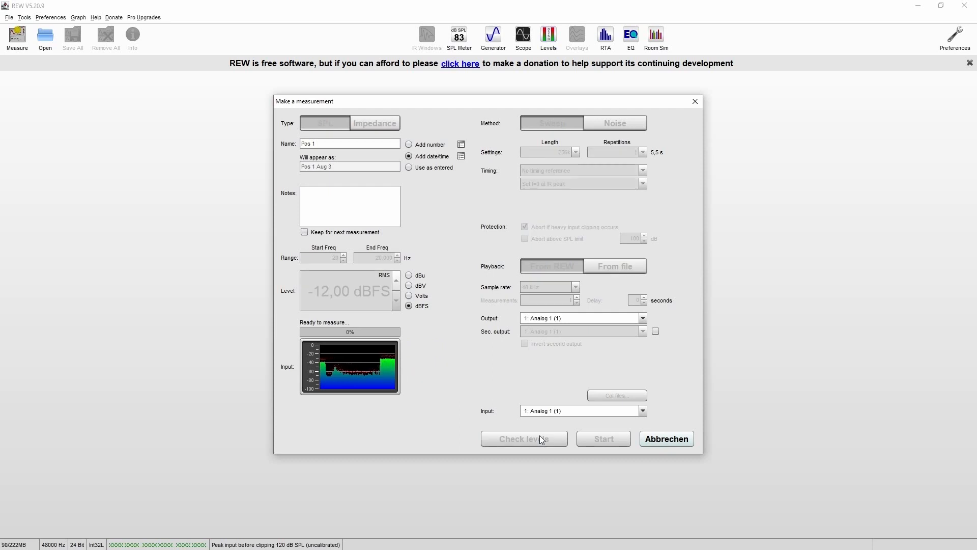
left_click(524, 438)
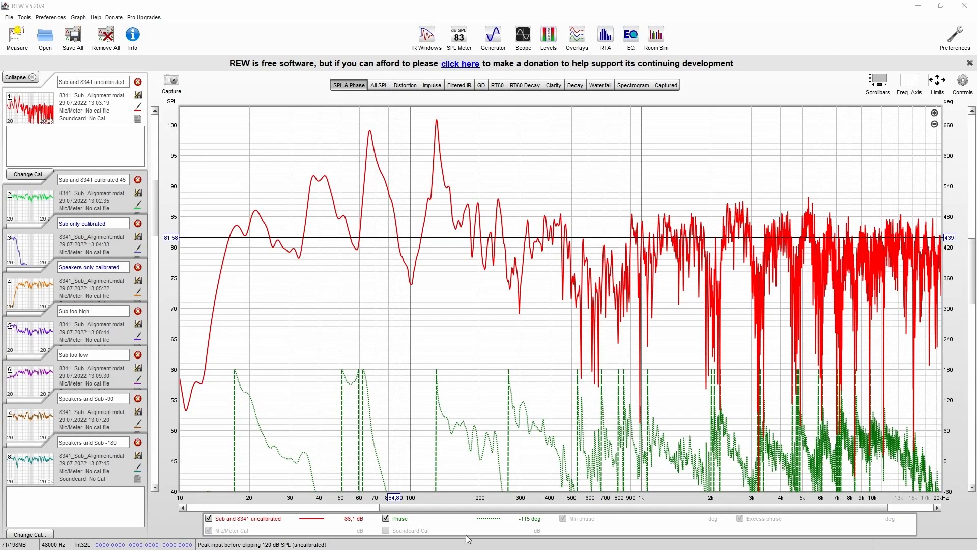
Hide phase, smooth the SPL trace, and switch to the All SPL overlay graph
left_click(398, 518)
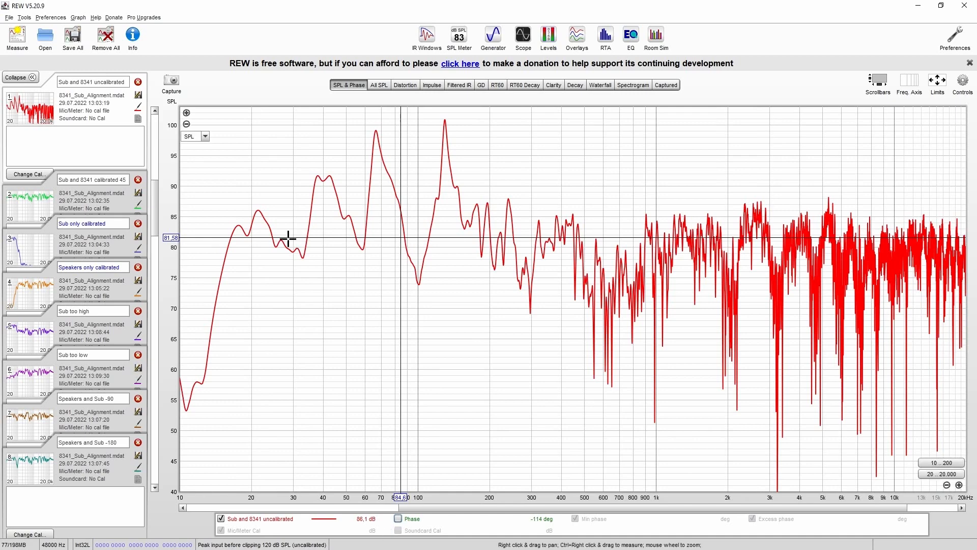
left_click(77, 17)
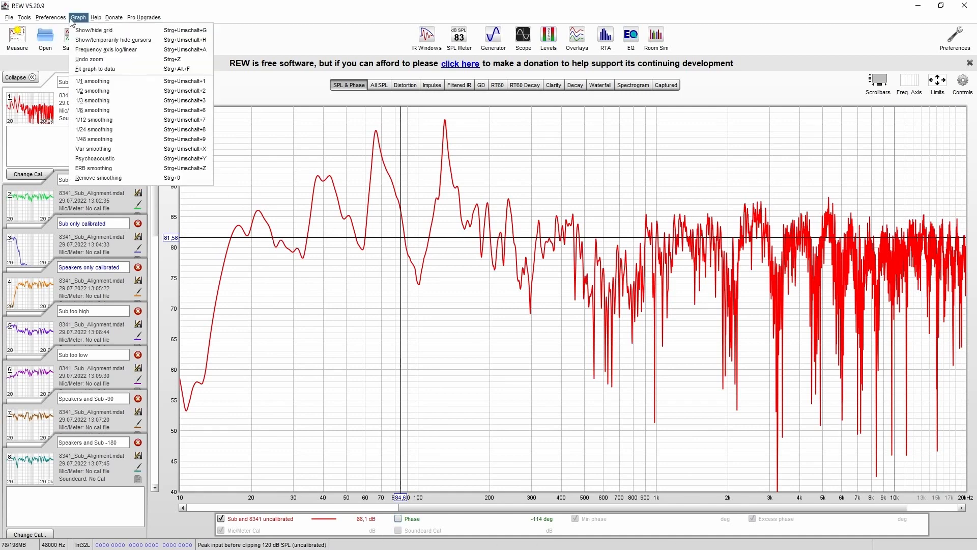
left_click(94, 120)
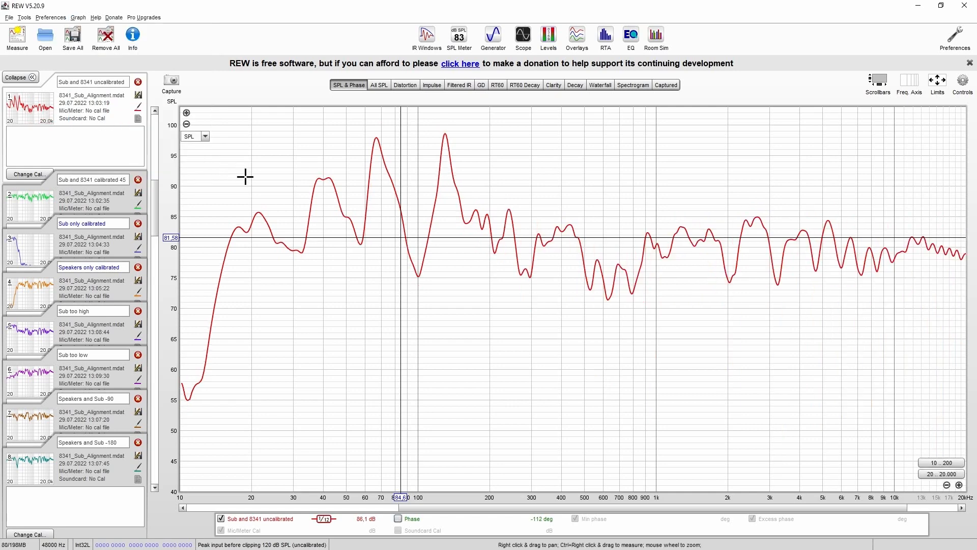
mouse_move(379, 138)
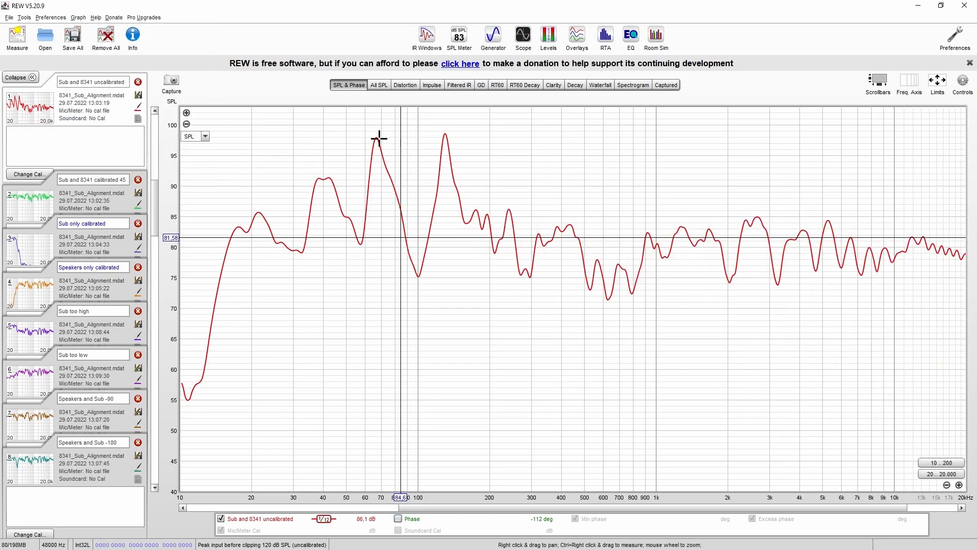
mouse_move(435, 240)
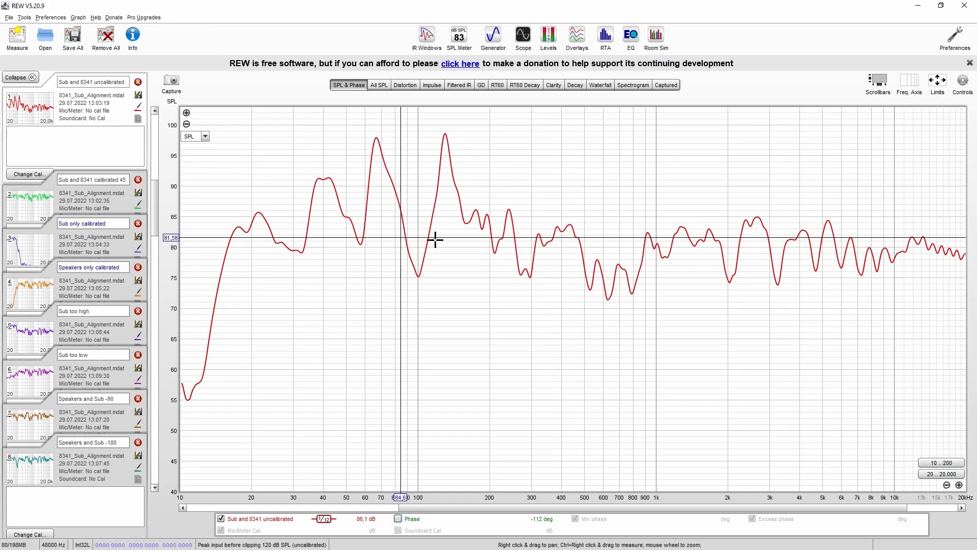
mouse_move(446, 139)
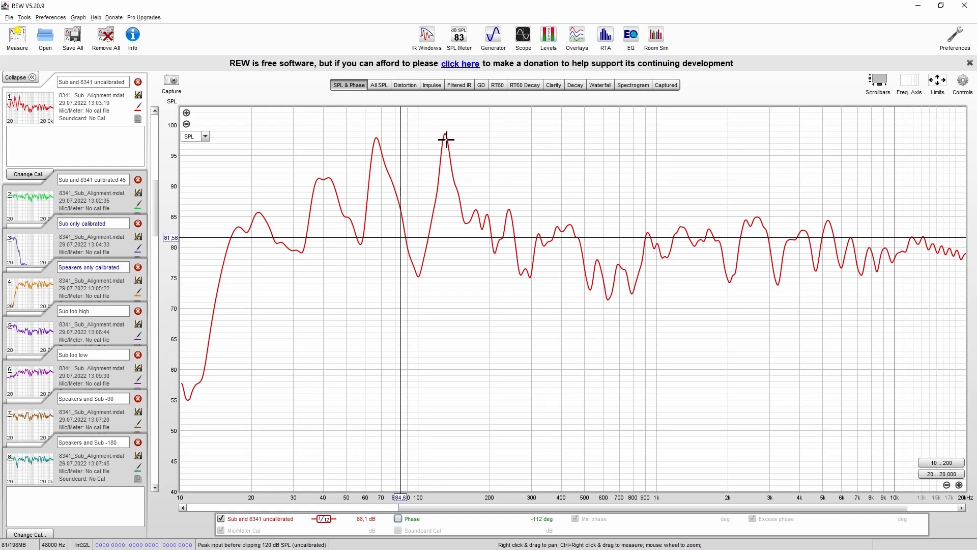
left_click(379, 85)
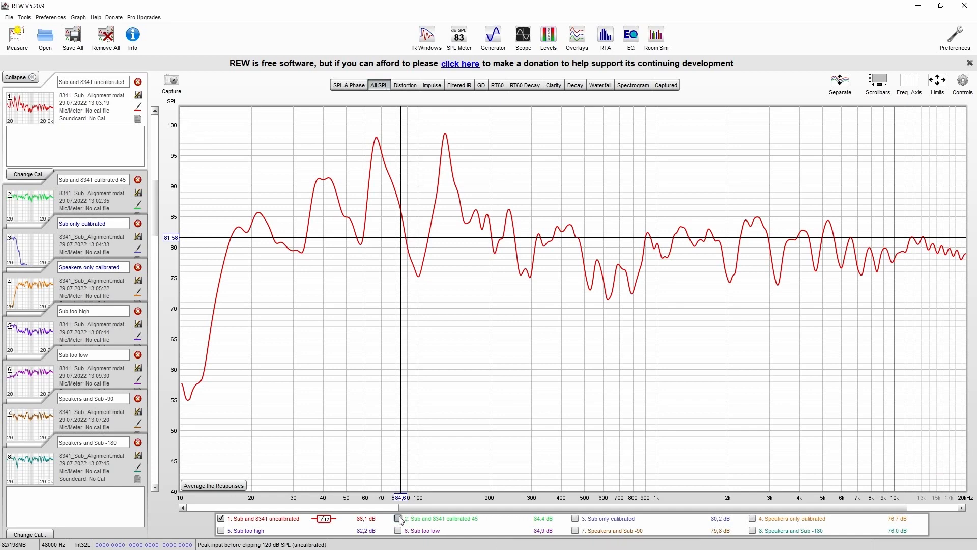
Toggle legend traces to compare Sub only and Speakers only calibrated, then clear the overlay
left_click(398, 518)
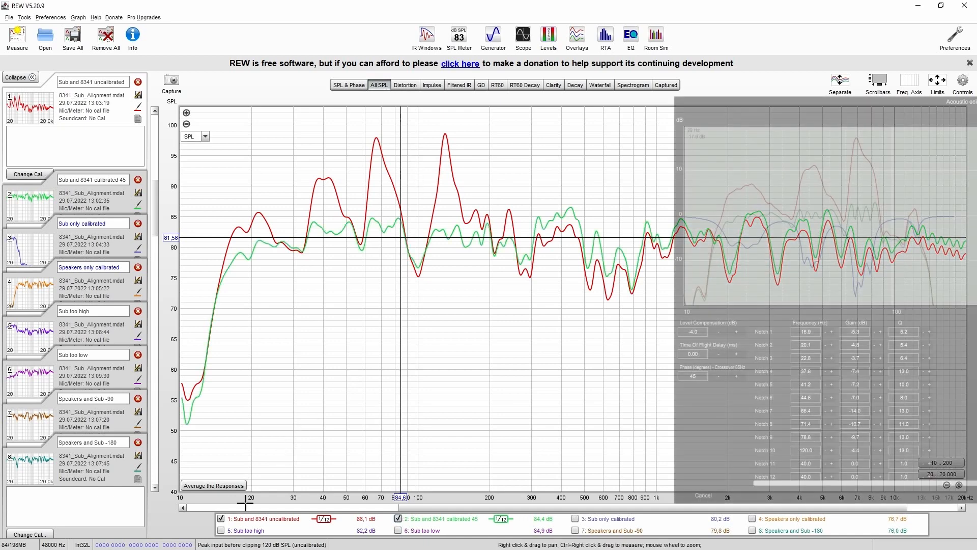
left_click(221, 518)
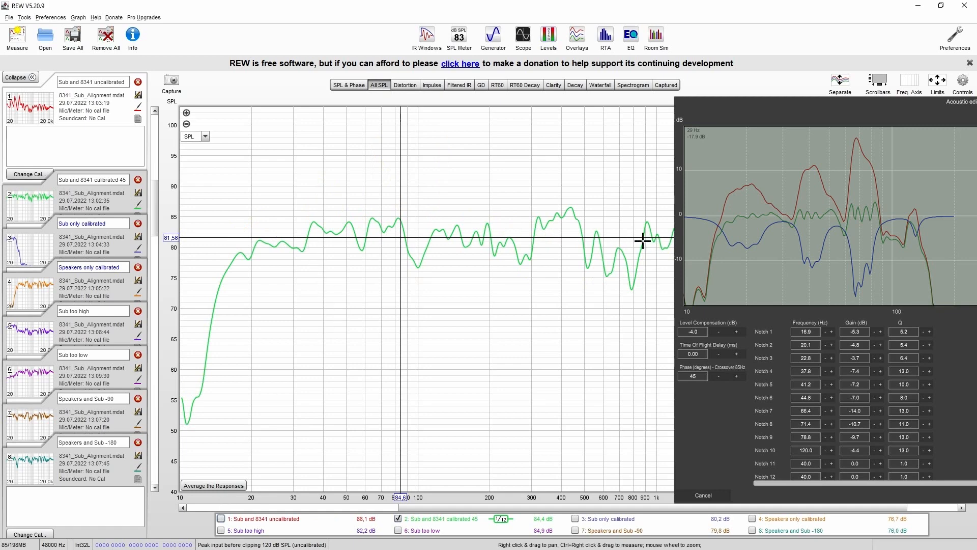
mouse_move(465, 279)
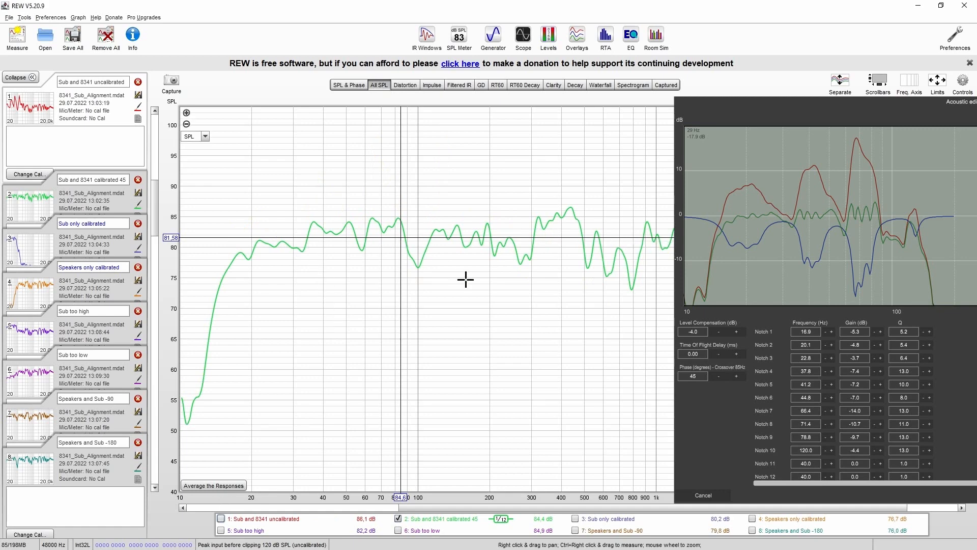
left_click(703, 495)
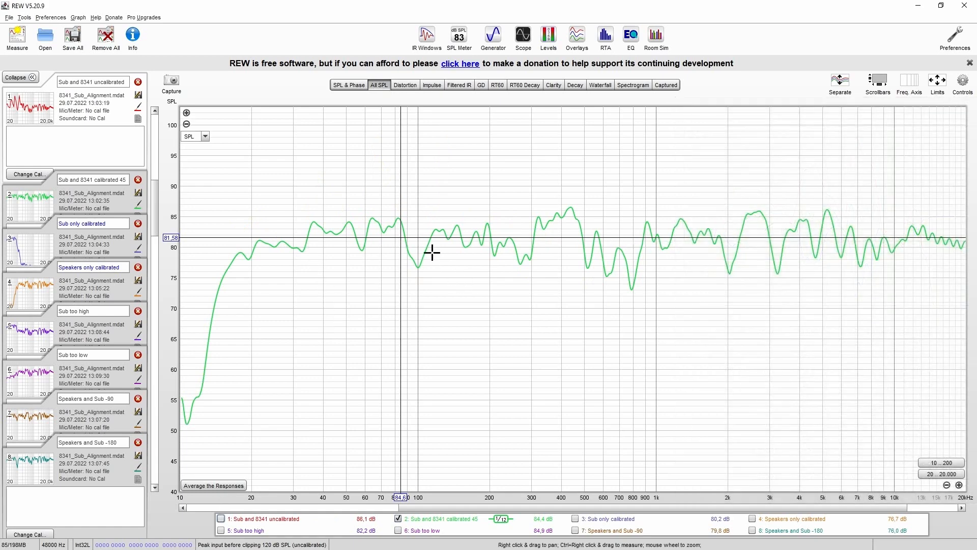
mouse_move(402, 238)
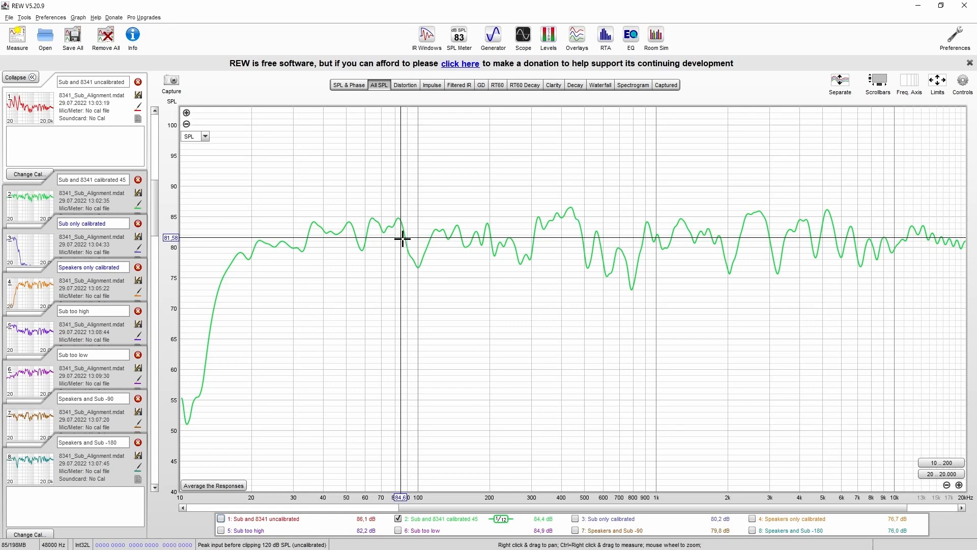
mouse_move(401, 237)
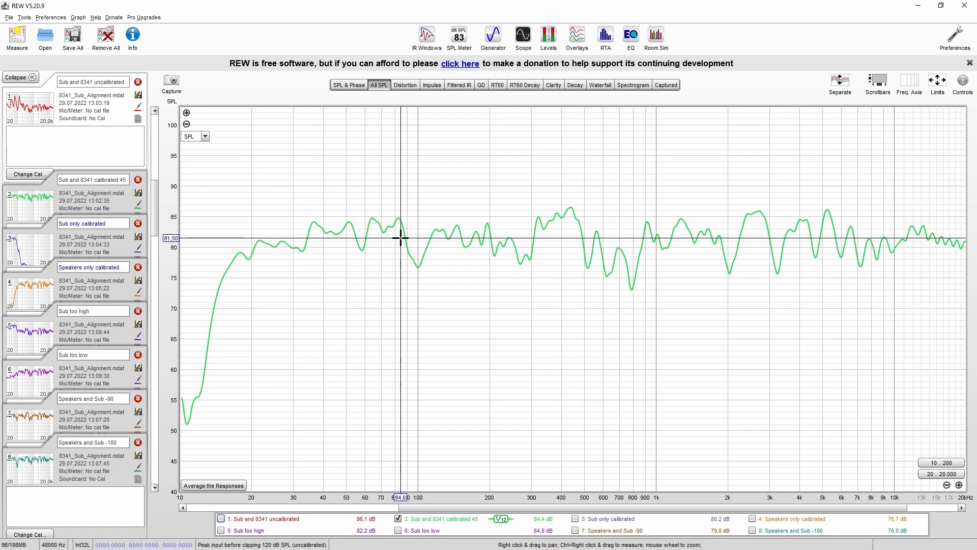
mouse_move(435, 298)
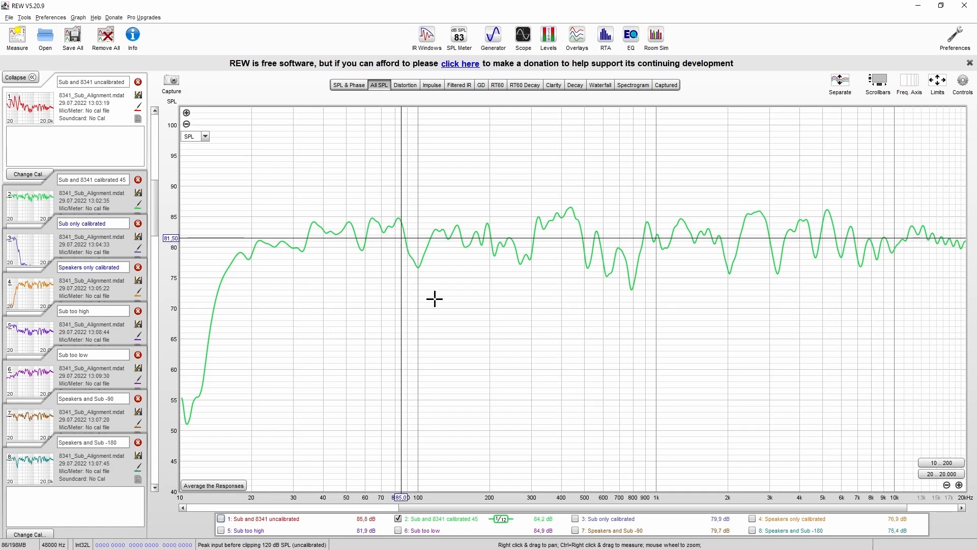
mouse_move(260, 274)
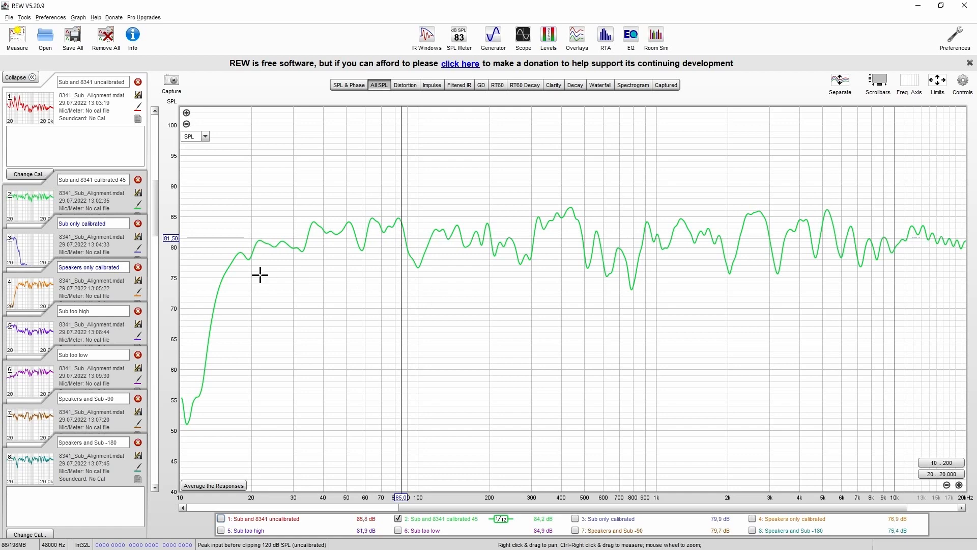
mouse_move(366, 254)
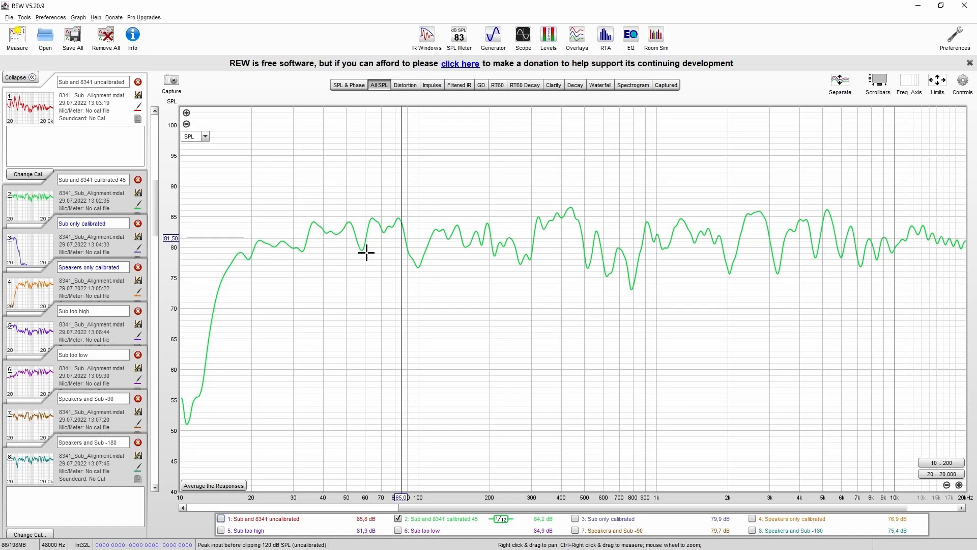
mouse_move(777, 240)
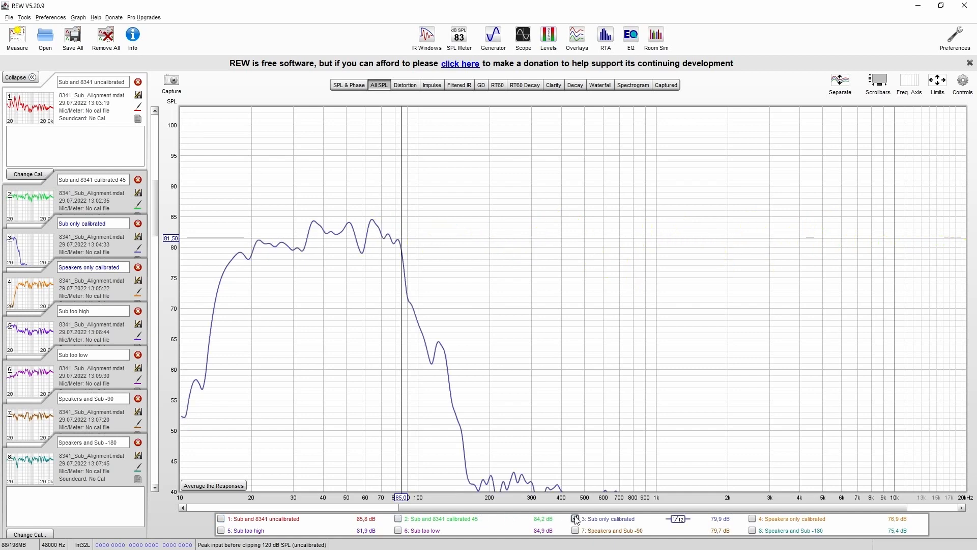
left_click(752, 518)
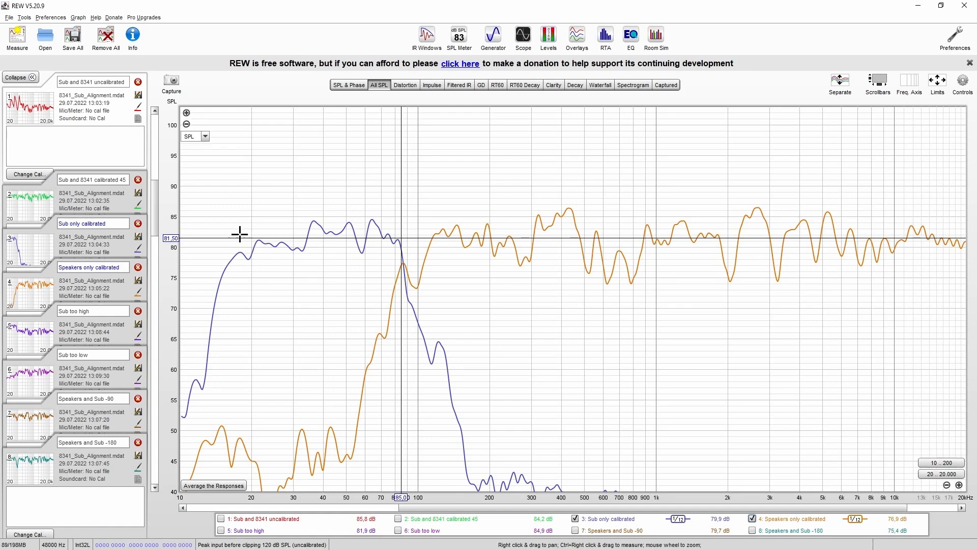
mouse_move(705, 379)
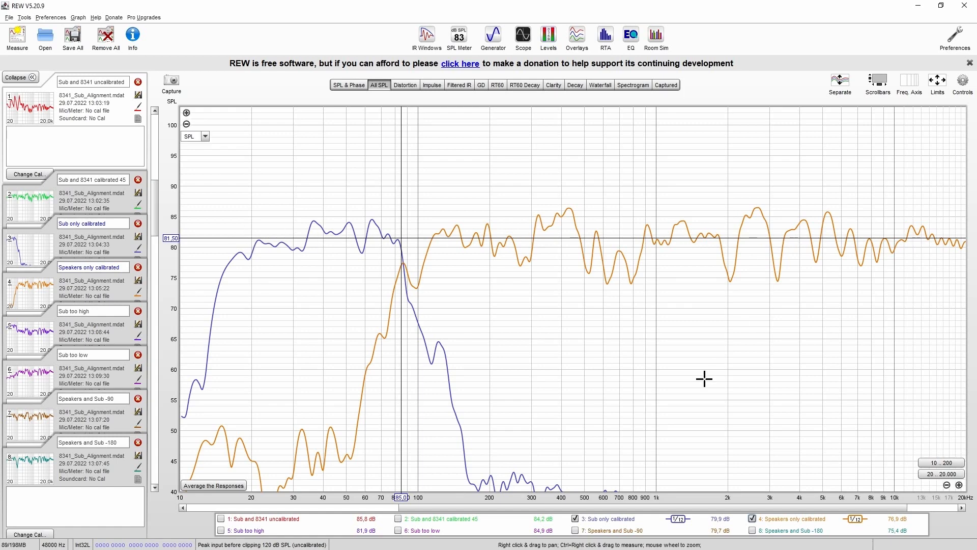
mouse_move(329, 296)
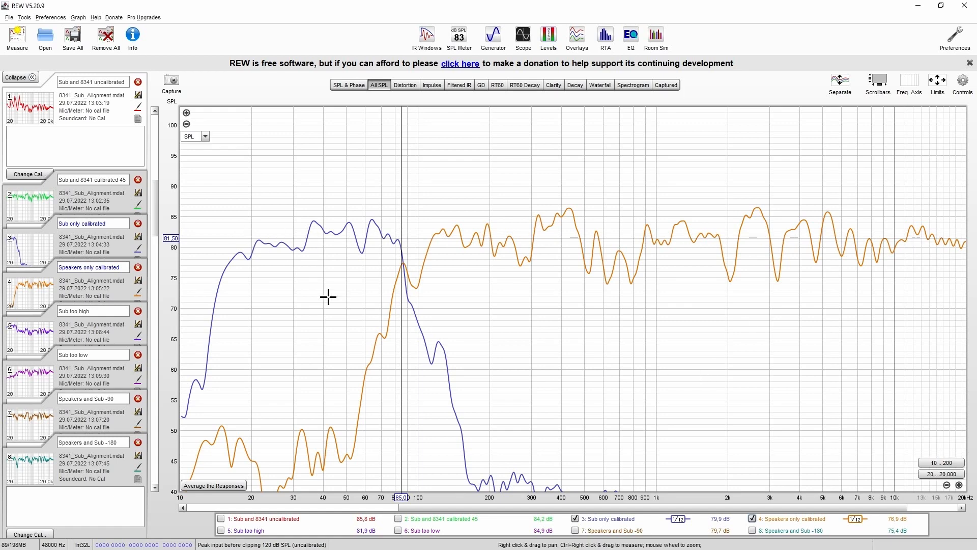
mouse_move(450, 251)
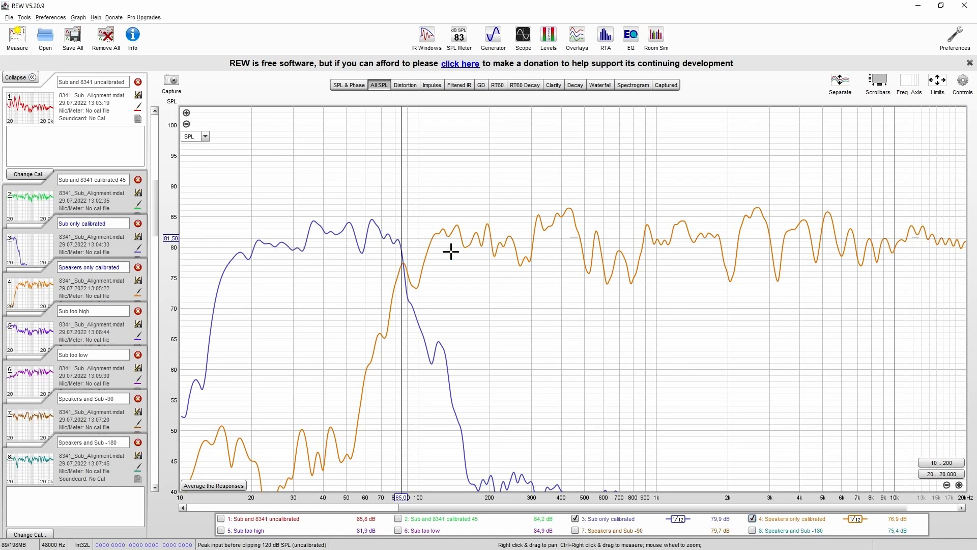
mouse_move(654, 237)
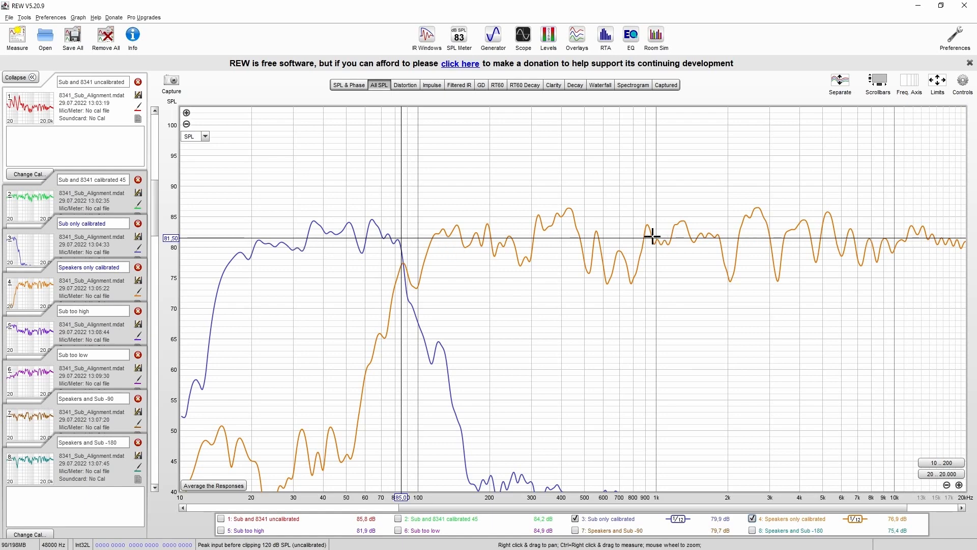
mouse_move(476, 224)
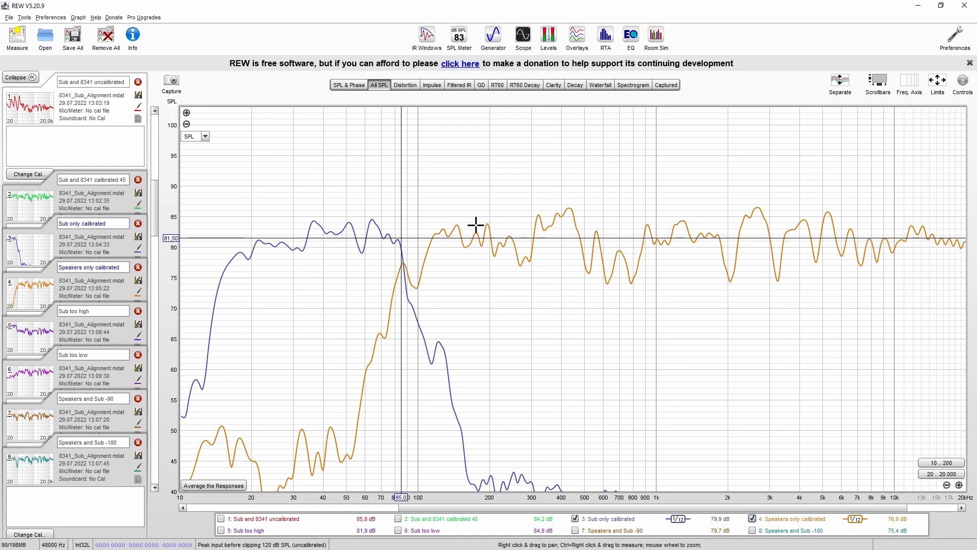
mouse_move(438, 248)
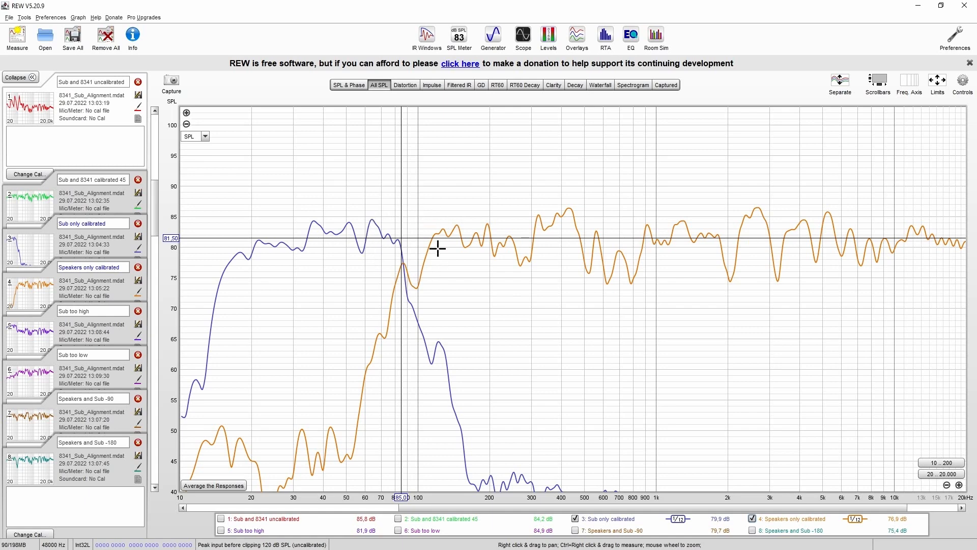
mouse_move(393, 212)
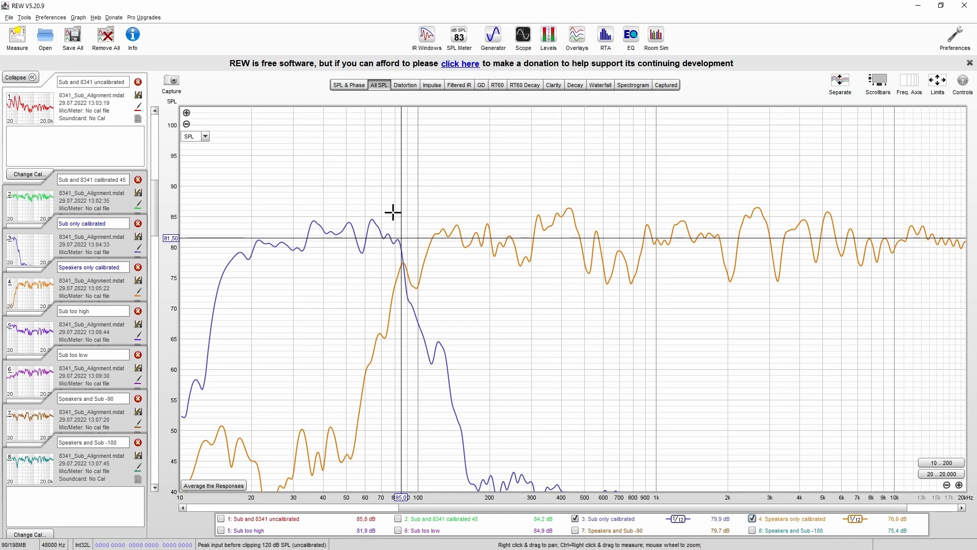
left_click(574, 518)
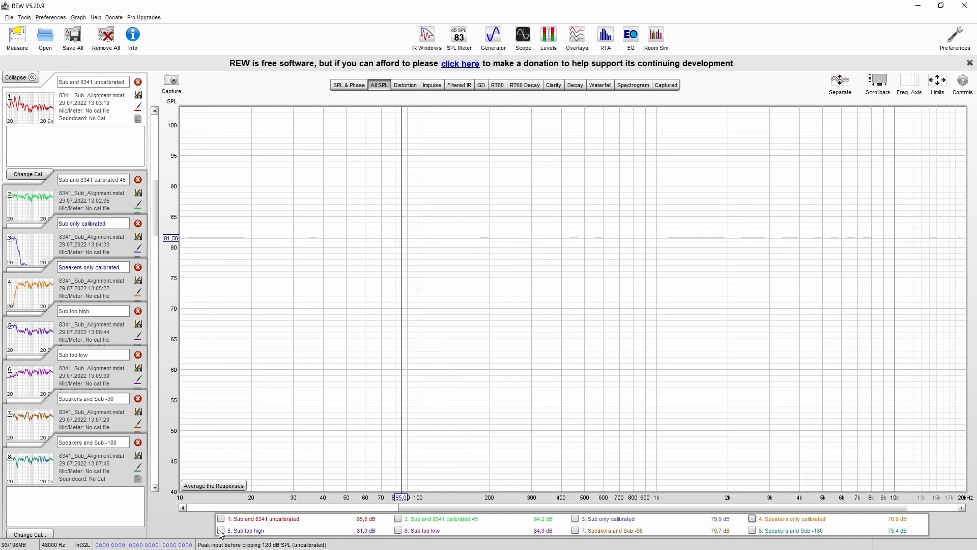
View Sub too high, Sub too low and Sub and 8341 calibrated 45 traces one at a time
left_click(221, 531)
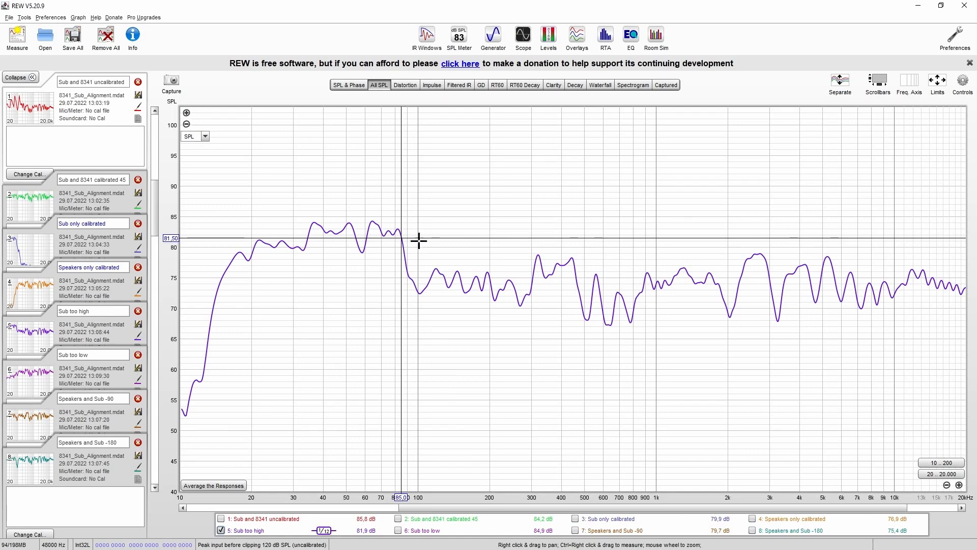
mouse_move(756, 285)
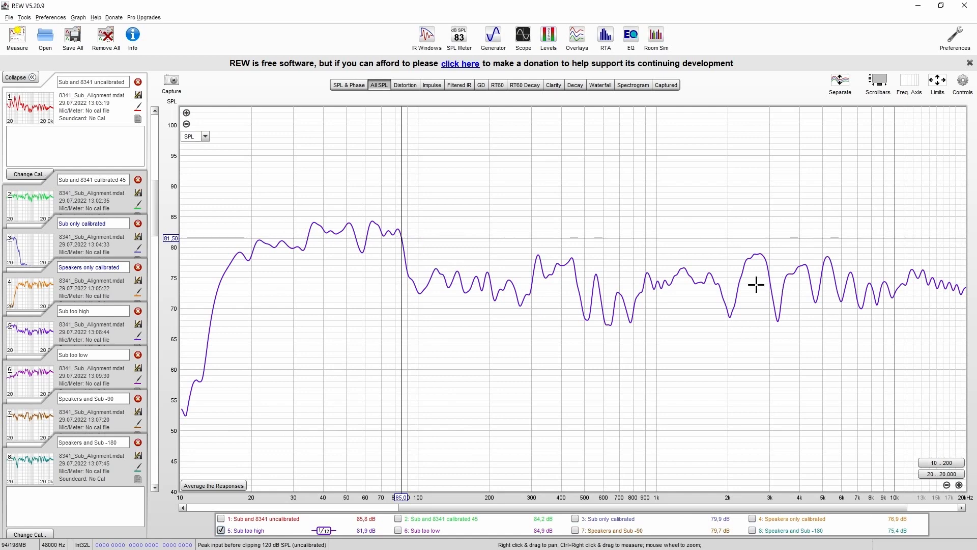
left_click(220, 531)
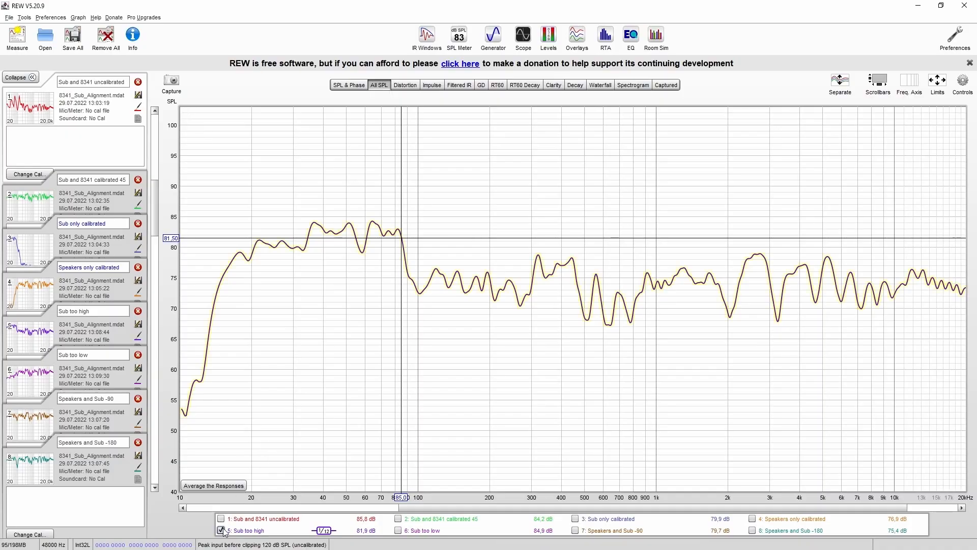
left_click(398, 531)
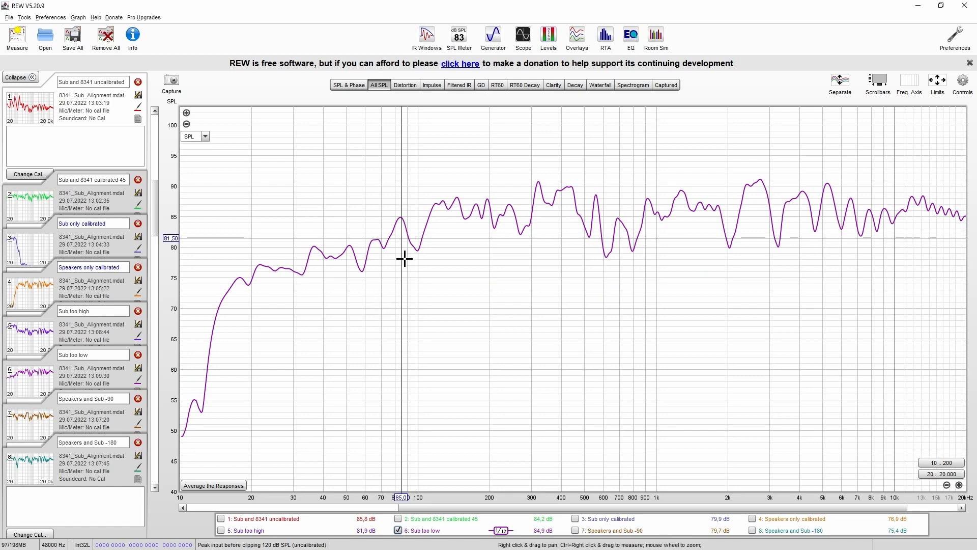
mouse_move(294, 232)
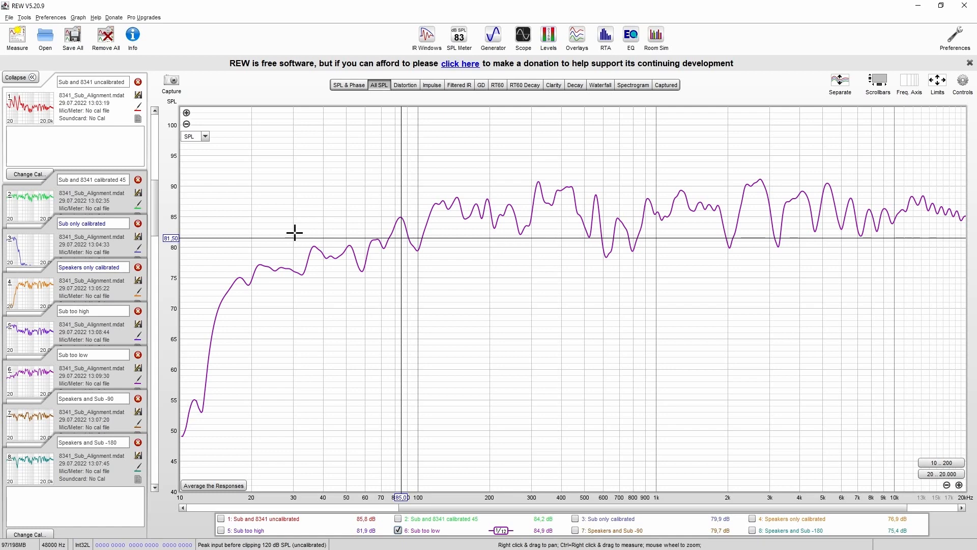
left_click(398, 518)
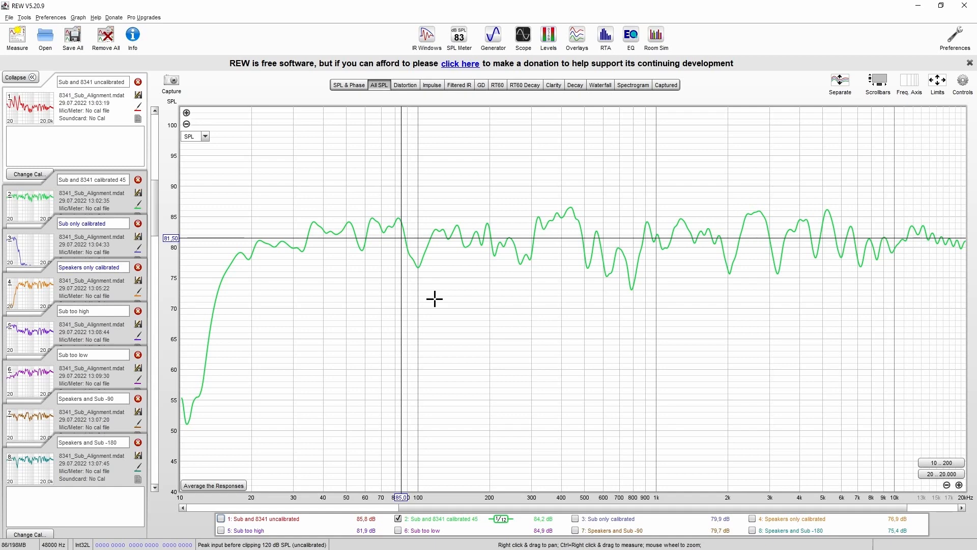
mouse_move(279, 256)
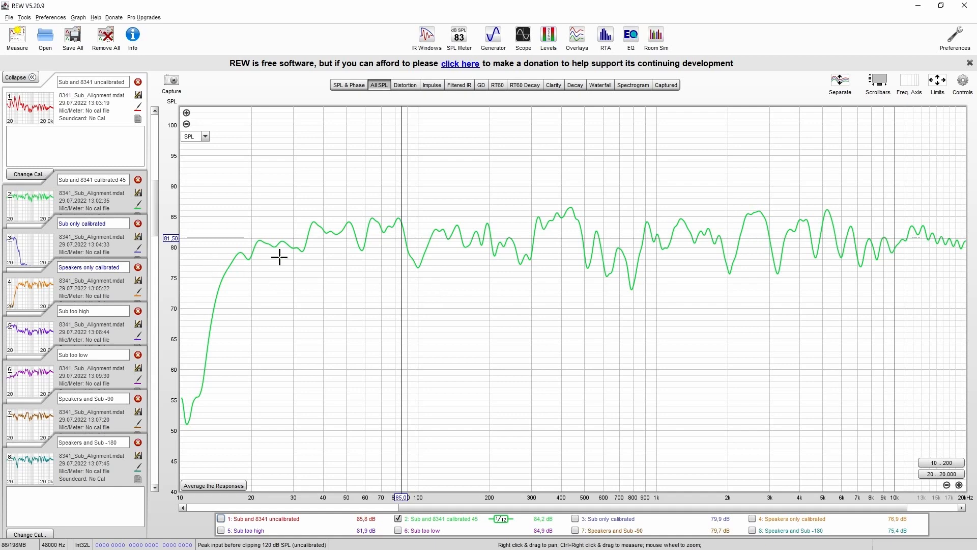
mouse_move(366, 251)
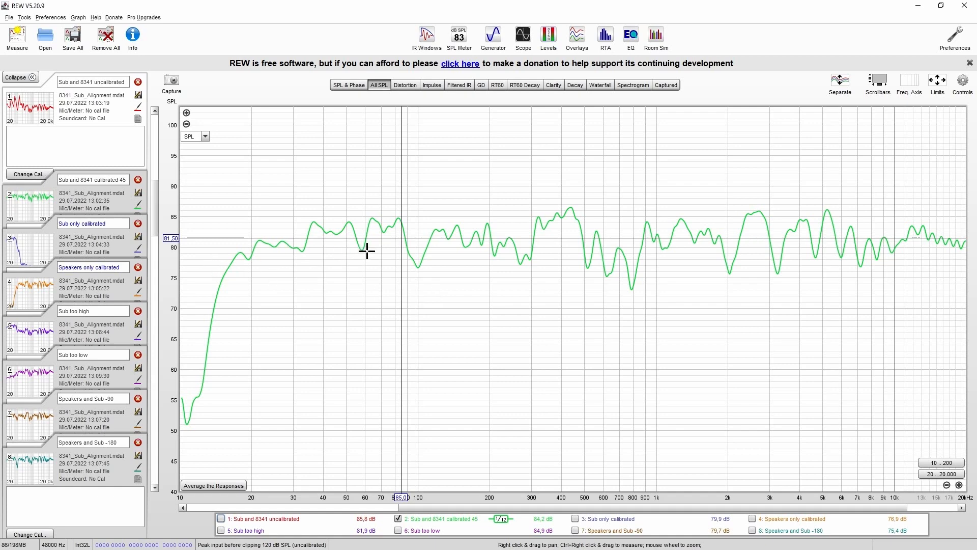
left_click(398, 518)
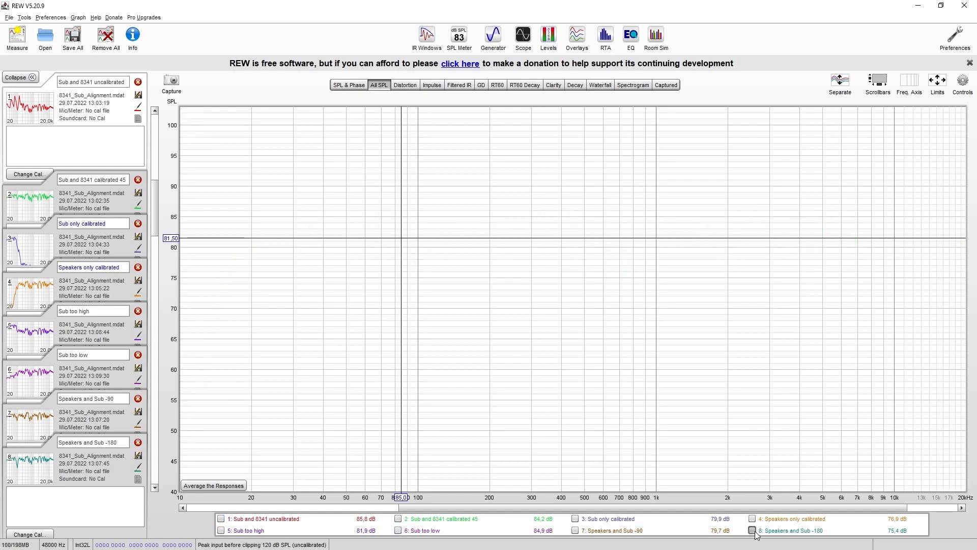
Compare the Speakers and Sub -180 and -90 traces, leaving only the -180 trace shown
left_click(752, 531)
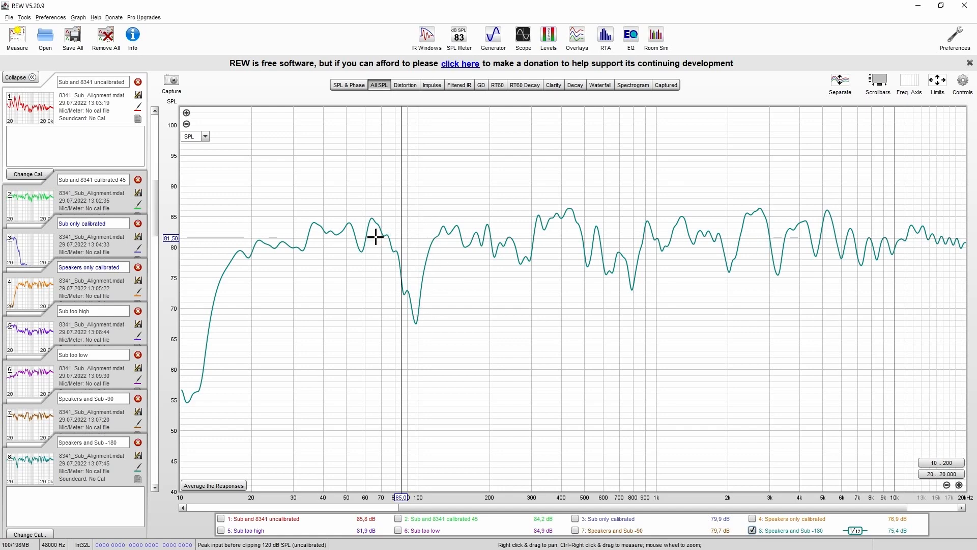
mouse_move(429, 308)
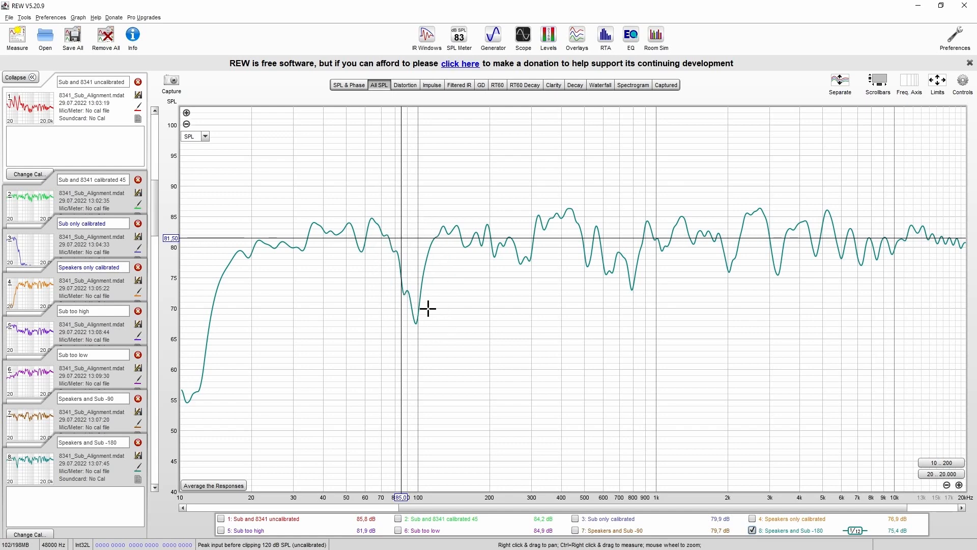
left_click(574, 531)
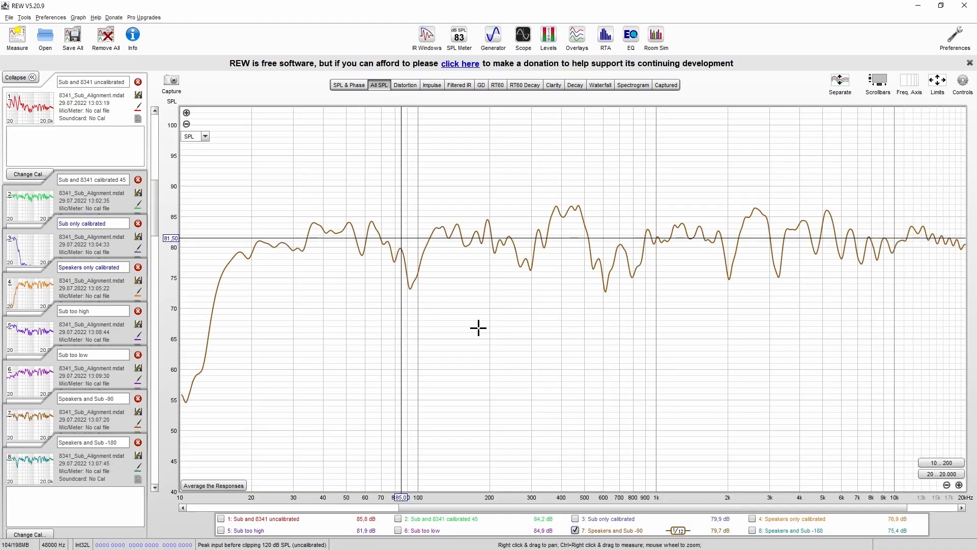
mouse_move(752, 498)
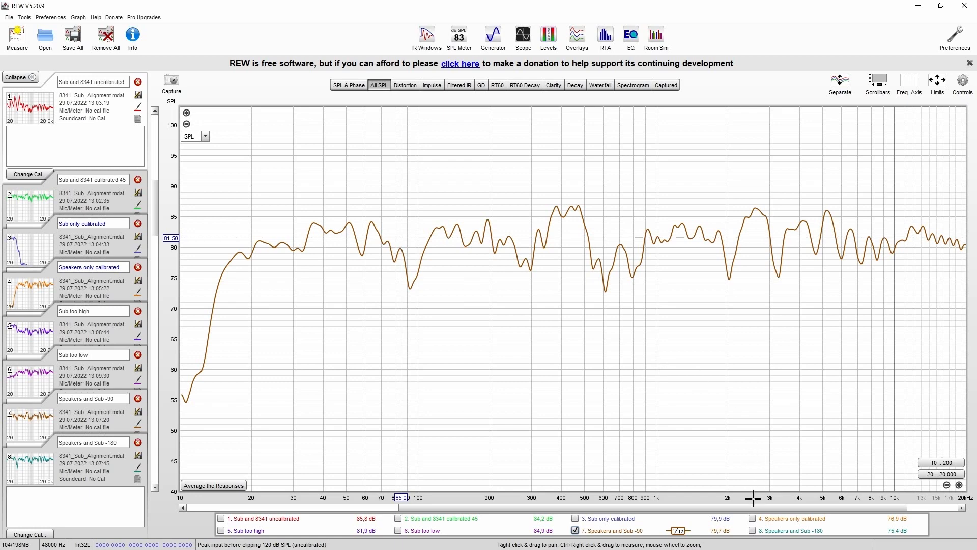
left_click(753, 518)
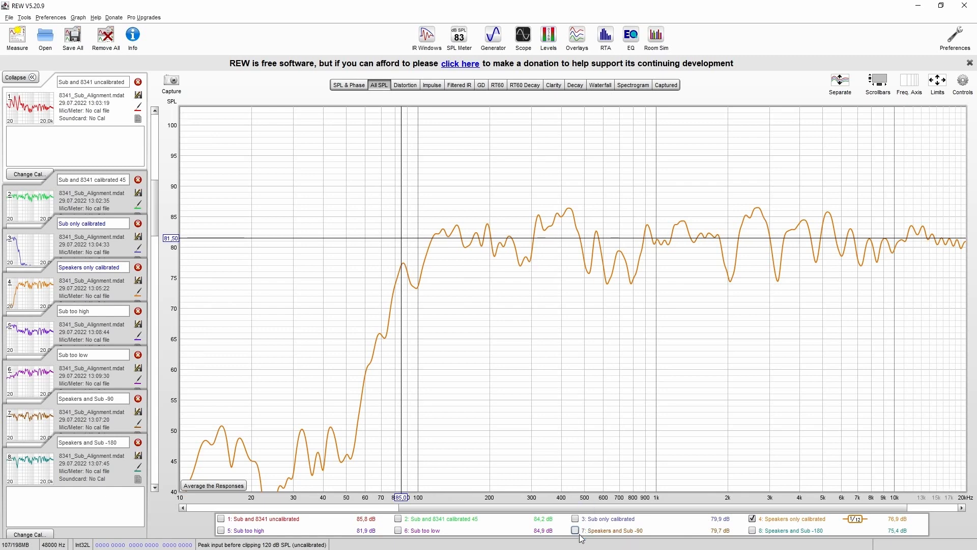
left_click(575, 531)
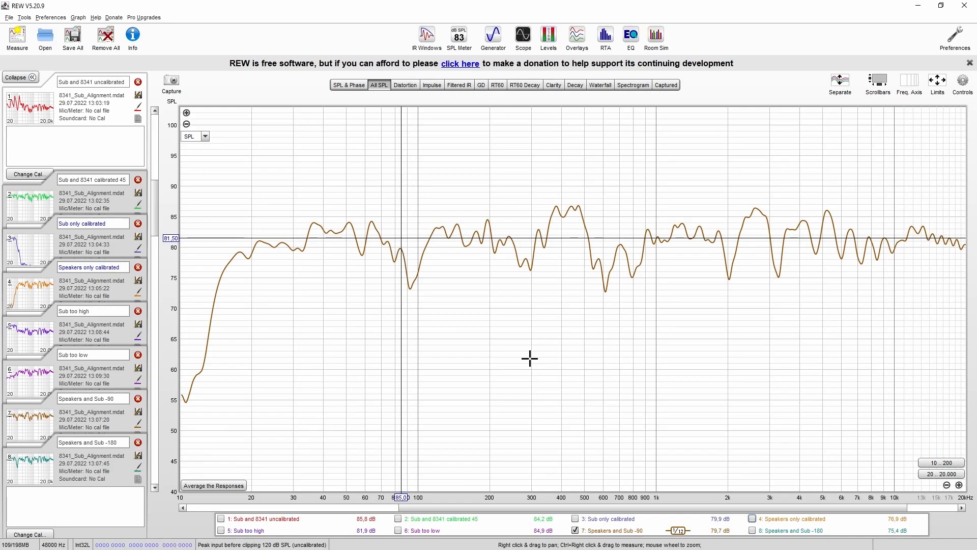
left_click(753, 531)
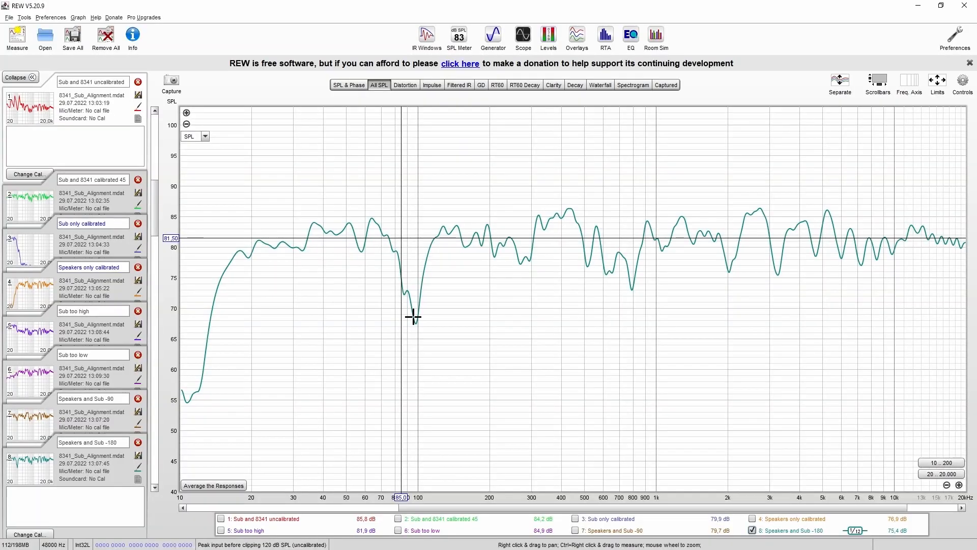
mouse_move(376, 237)
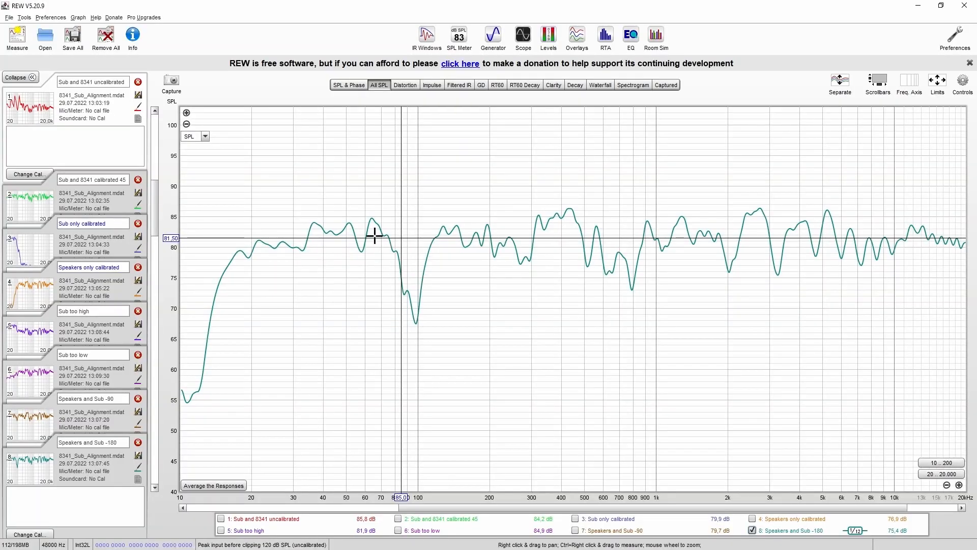
mouse_move(406, 255)
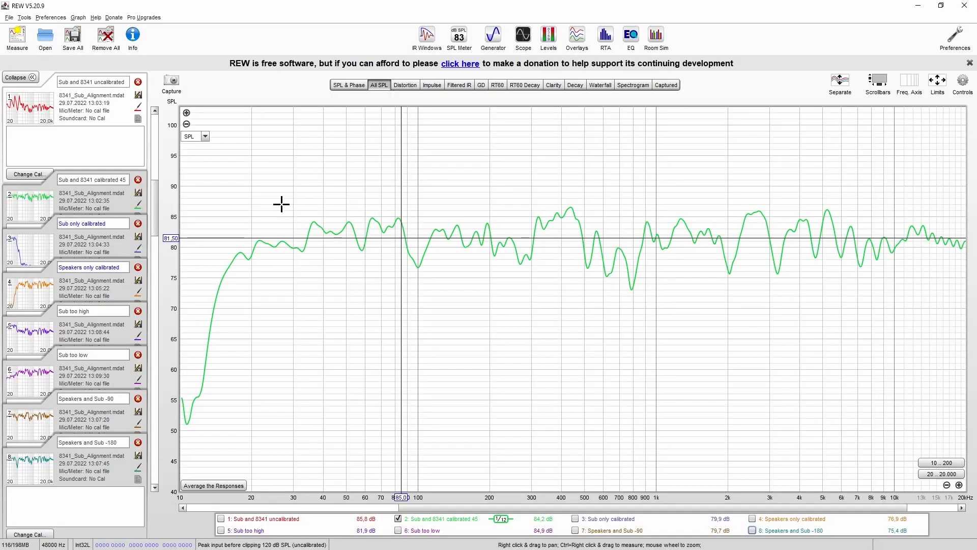
mouse_move(356, 224)
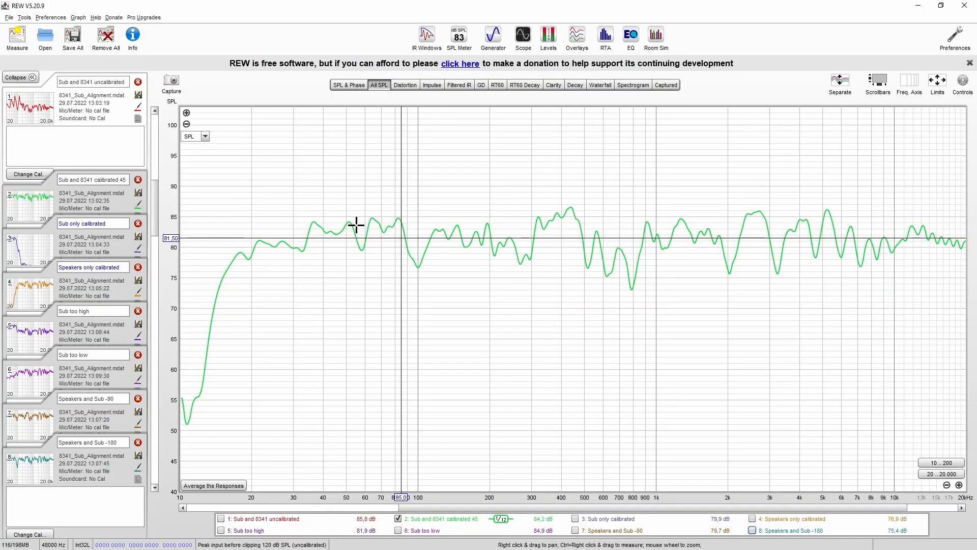
mouse_move(687, 258)
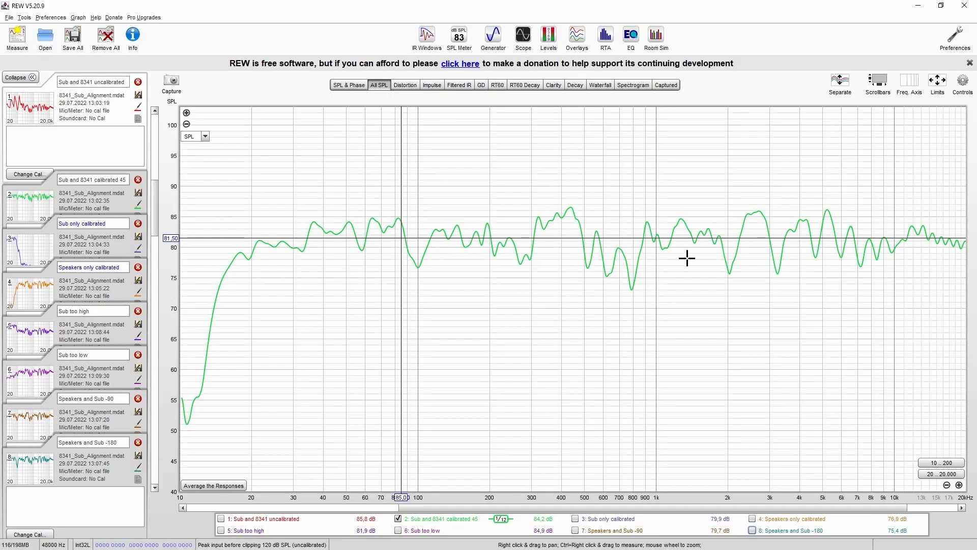
mouse_move(696, 407)
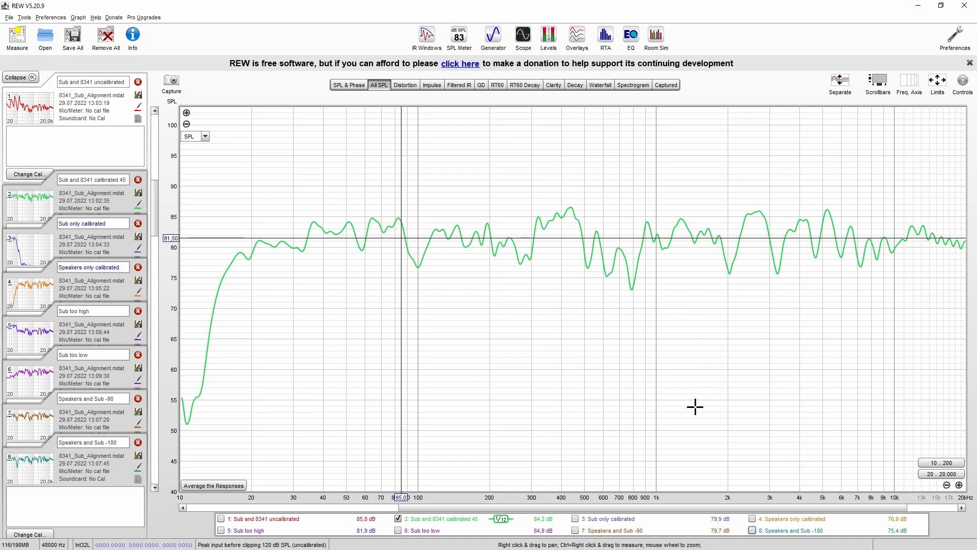
mouse_move(231, 250)
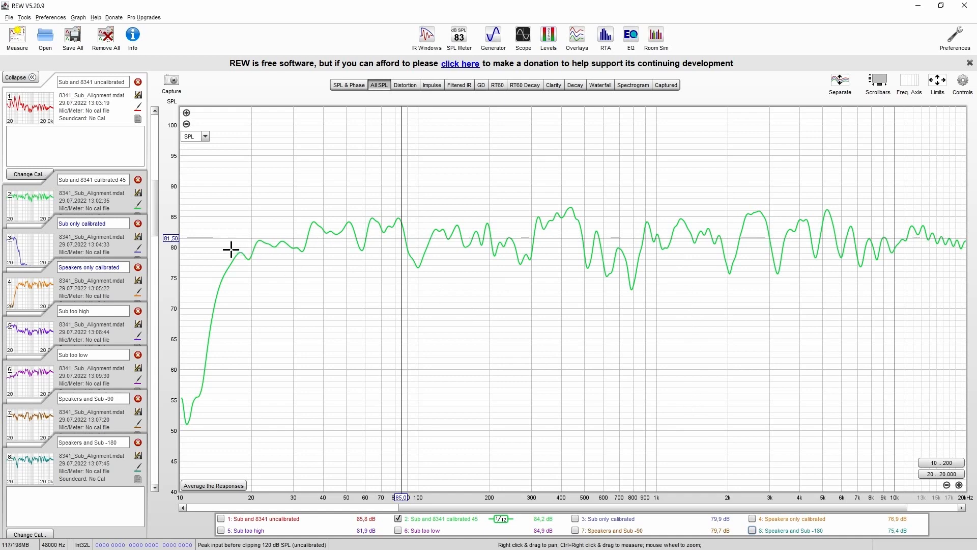
mouse_move(796, 247)
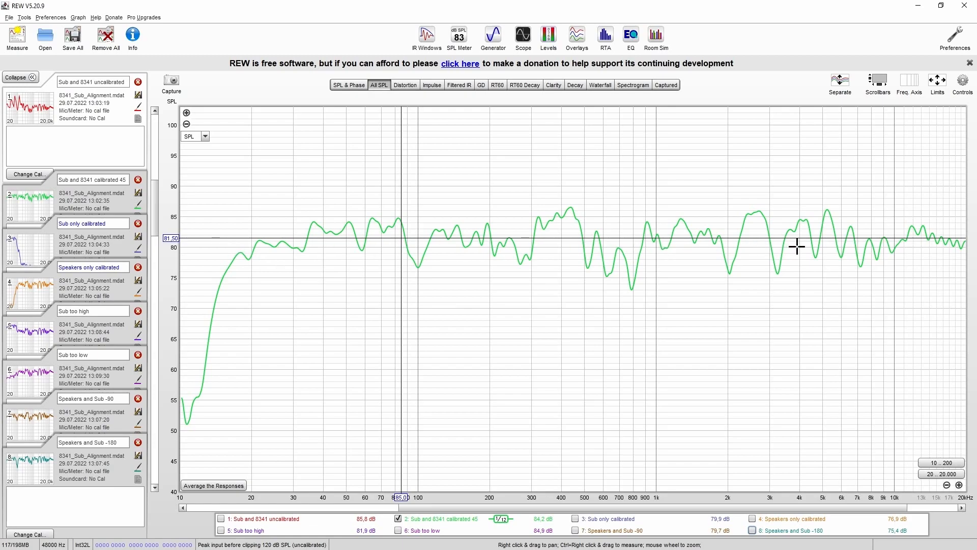